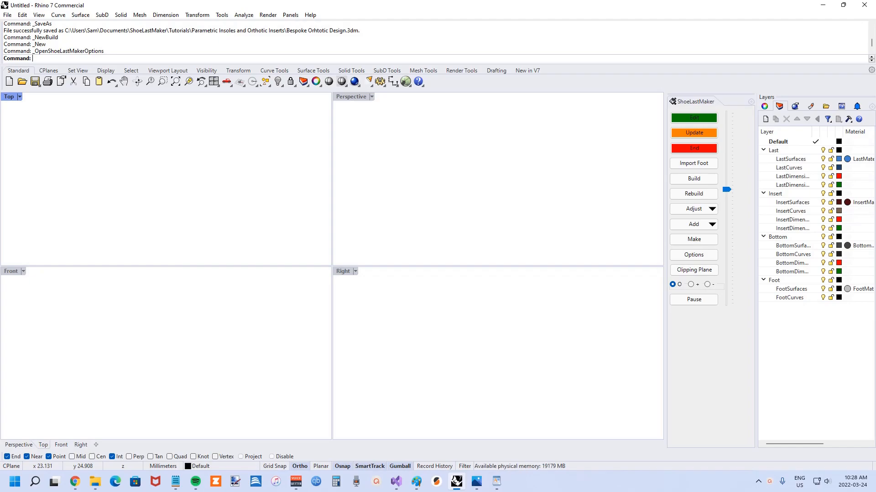
mouse_move(607, 166)
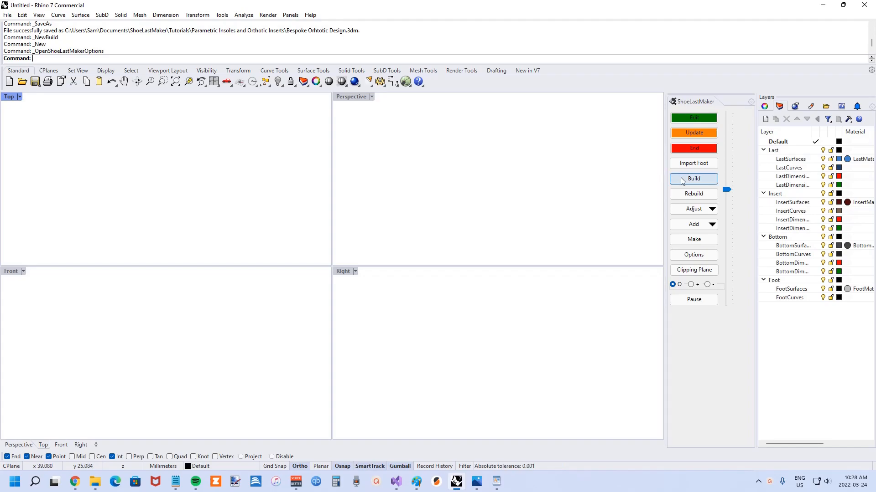
Step: Bring up the ShoeLastMaker Build Shoe Last dialog with foot and last measurements
click(693, 179)
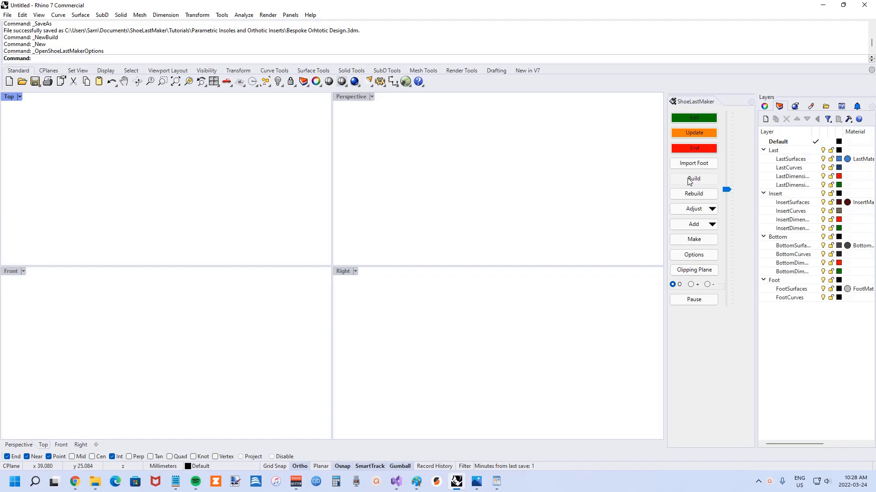
click(693, 179)
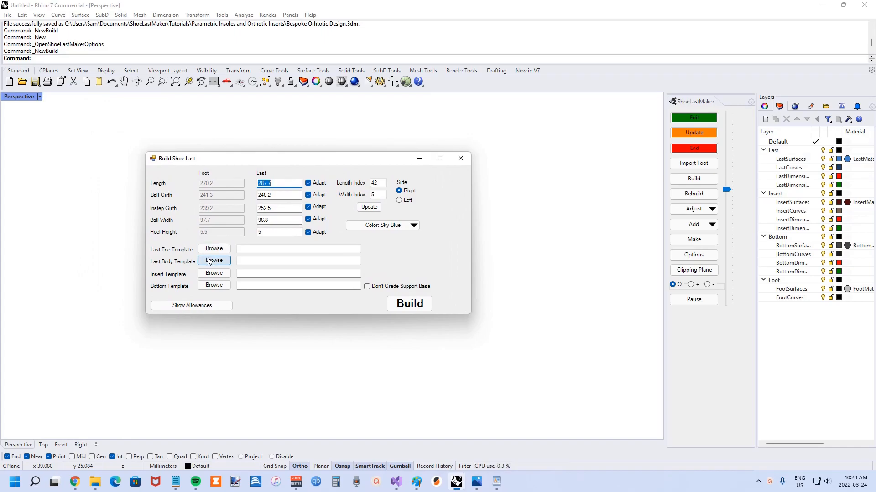
Step: Point the last template to RoundToeShoeLastTemplate.3dm and start choosing an insert template from Templates\Inserts
click(213, 260)
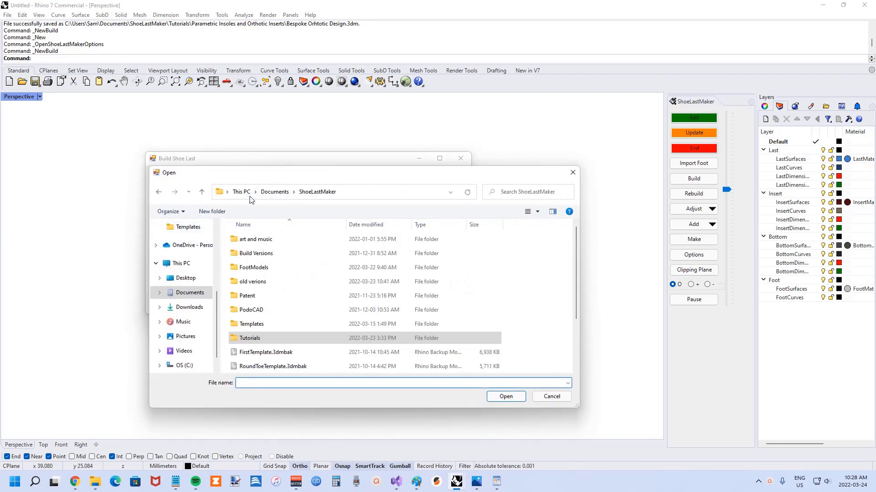
click(262, 324)
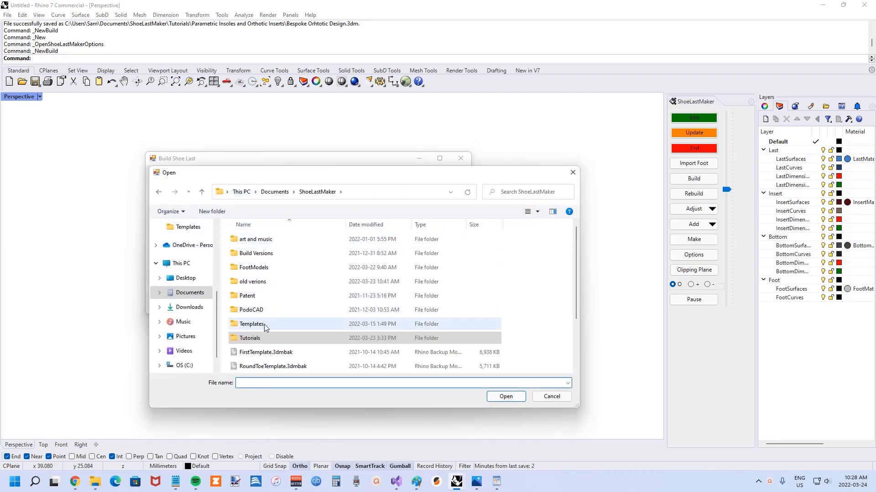
double_click(251, 324)
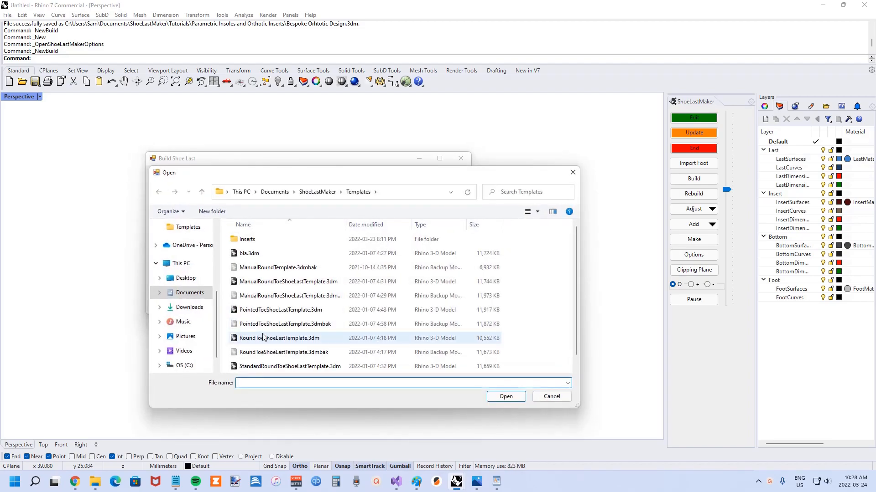
click(505, 396)
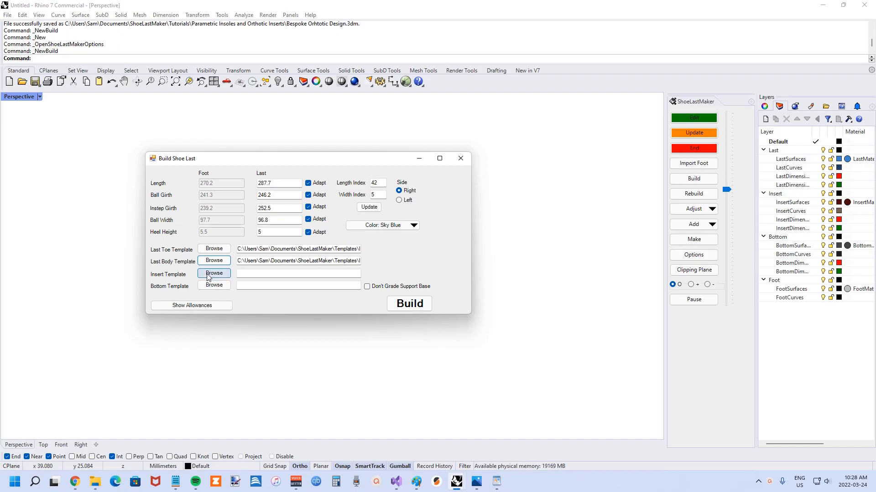
click(213, 274)
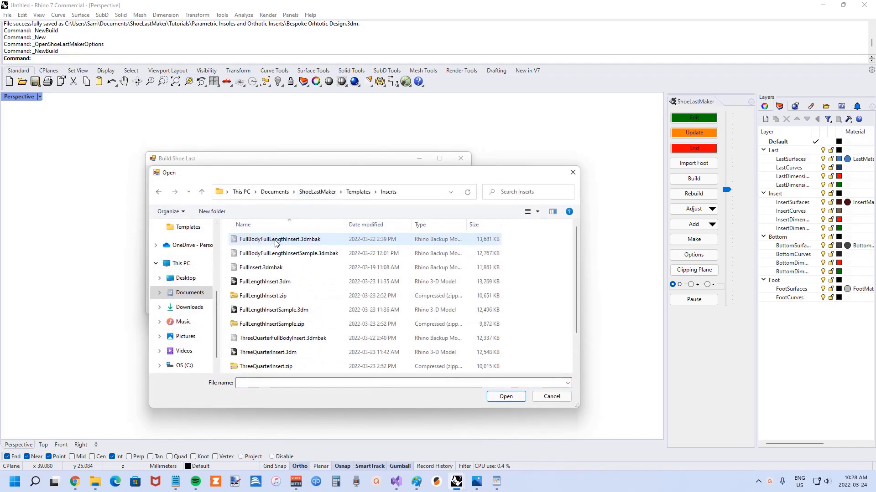
scroll(down, 3)
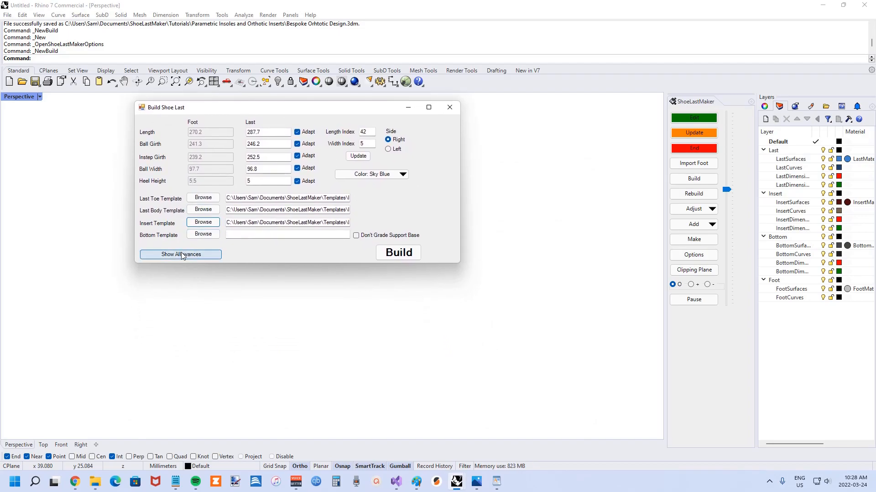
Step: Show the allowance settings, including sock thickness 1 and insert depth 3
click(179, 254)
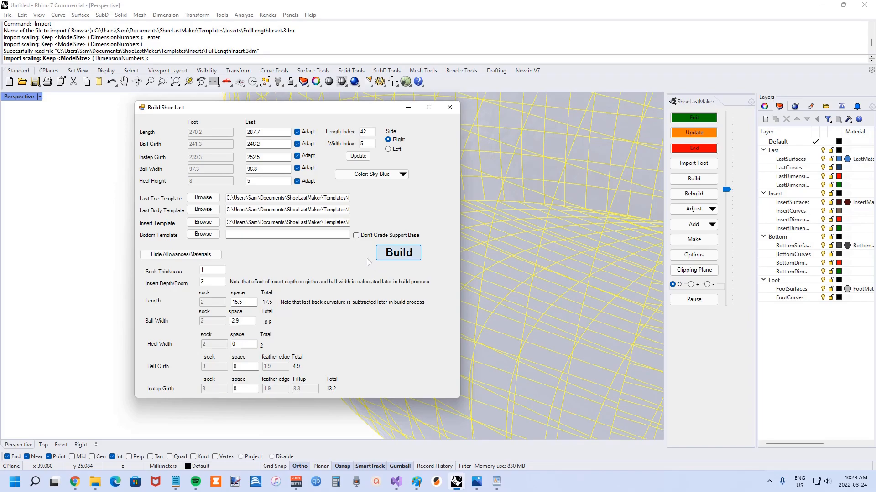
Step: Build the translucent shoe last with its insert outline curves
click(398, 252)
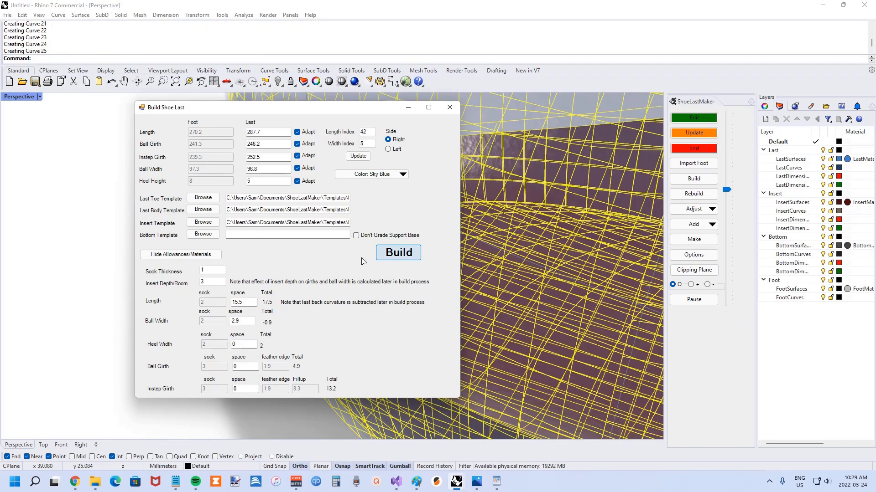
click(397, 253)
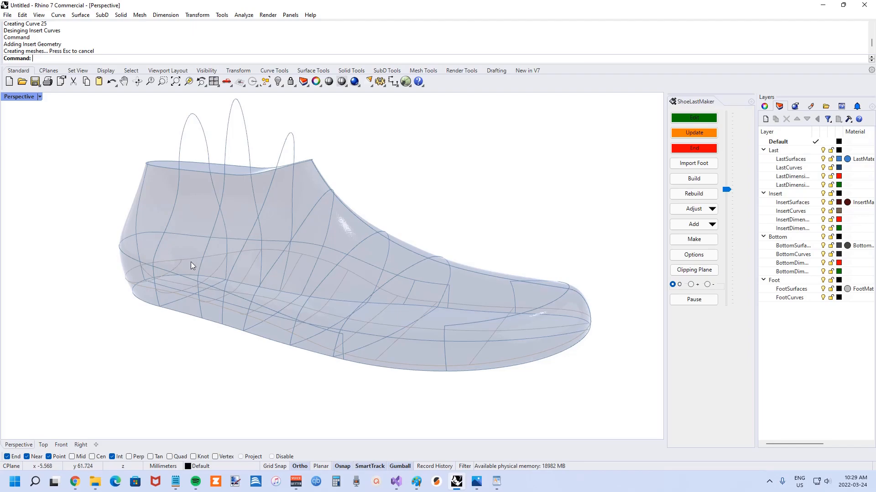
mouse_move(178, 268)
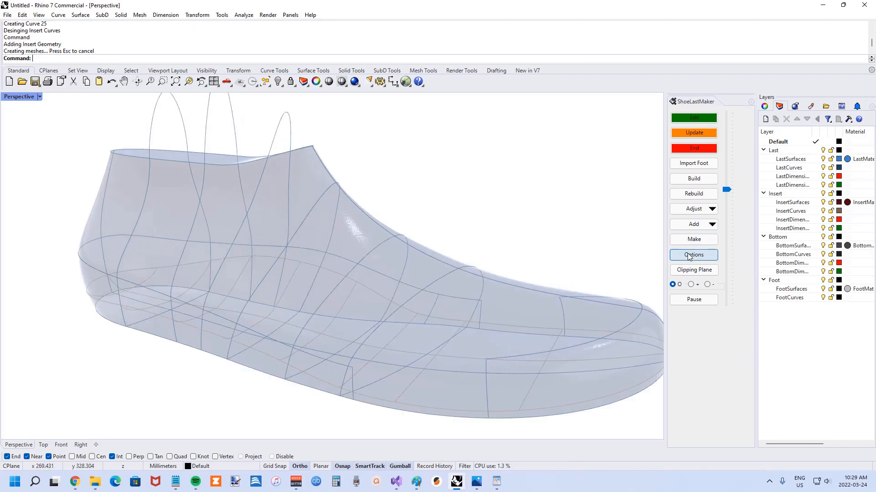
Step: Enable Build Insert Top Surface in Options and rebuild, showing a dark red insert surface along the arch
click(693, 254)
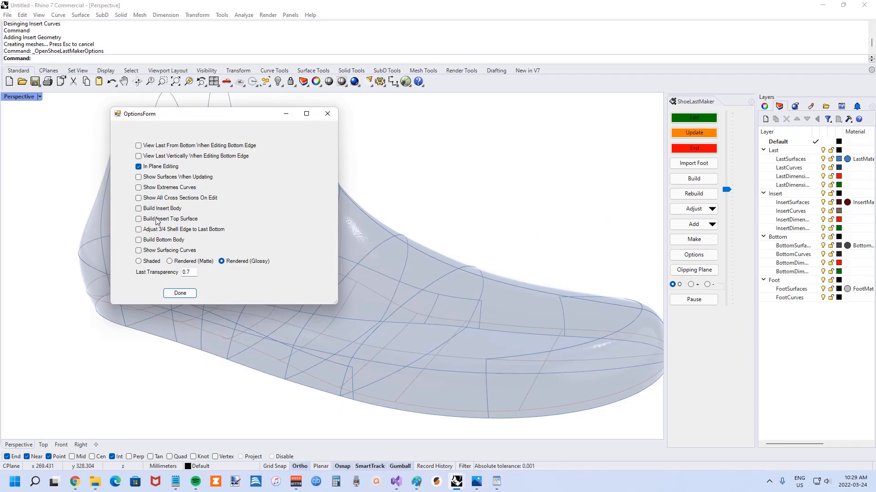
click(138, 218)
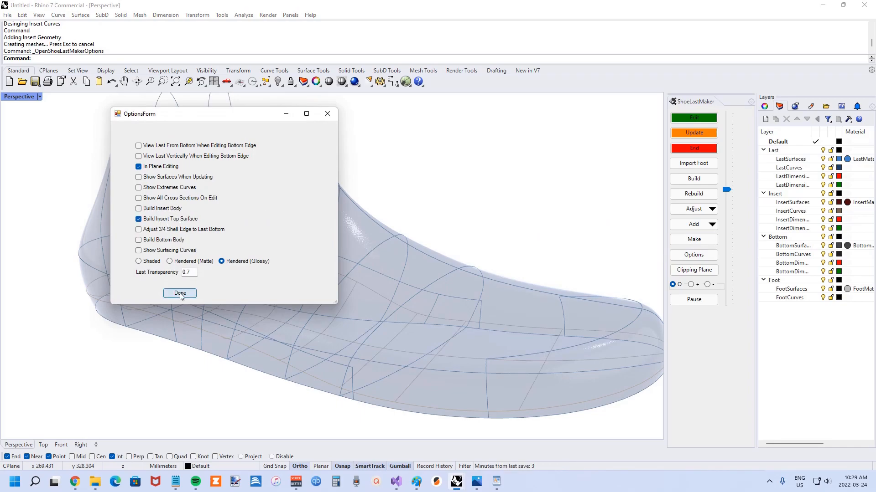
click(180, 295)
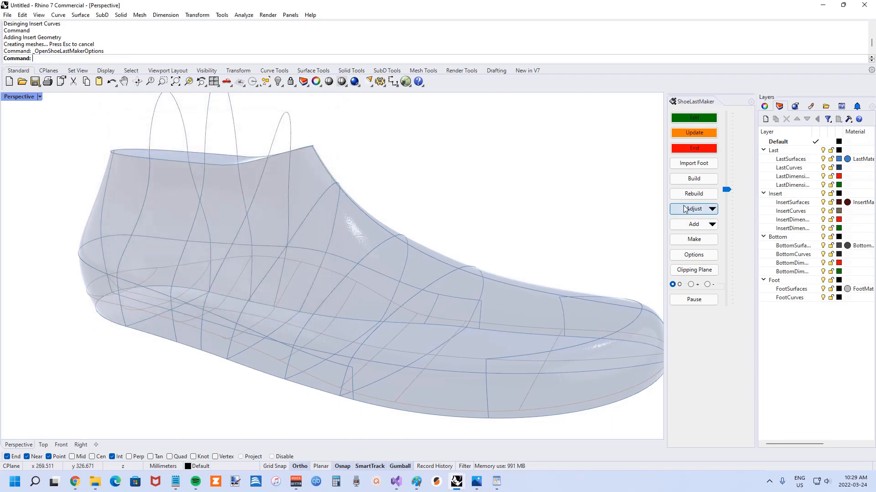
click(693, 193)
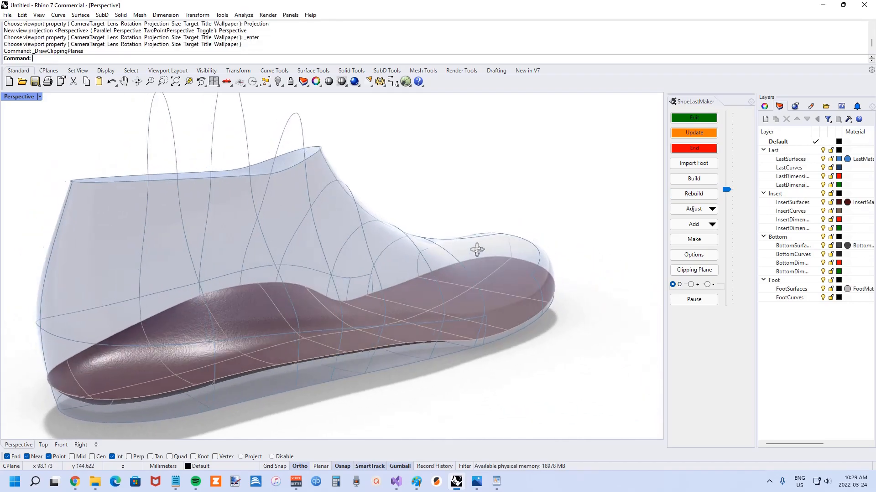
drag(477, 250, 342, 248)
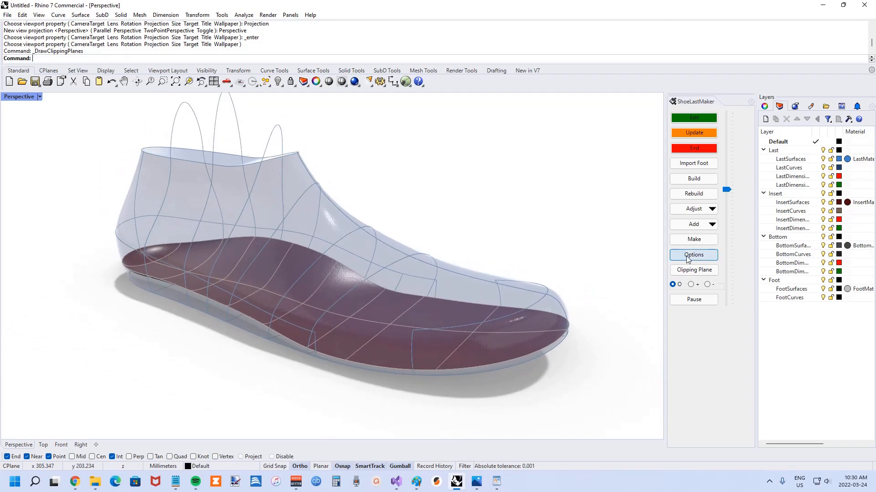
Step: Enable the insert body option and rebuild so a solid dark-red insert sits inside the last
click(693, 254)
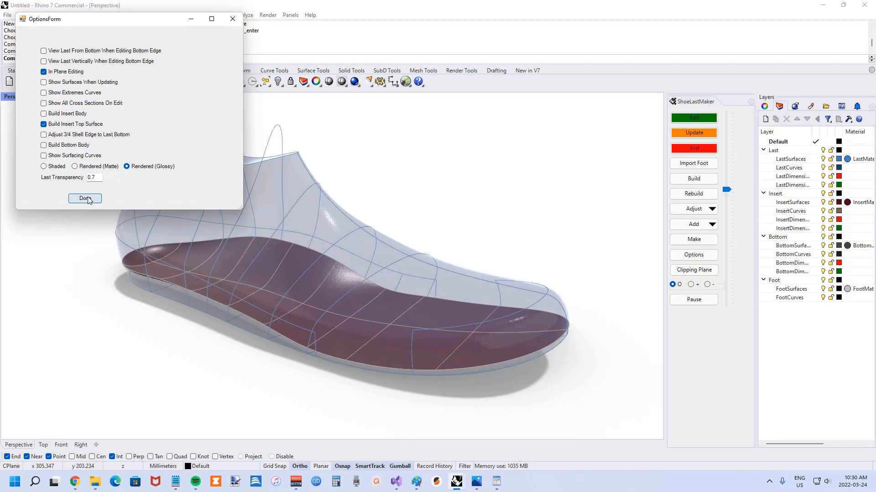
click(84, 198)
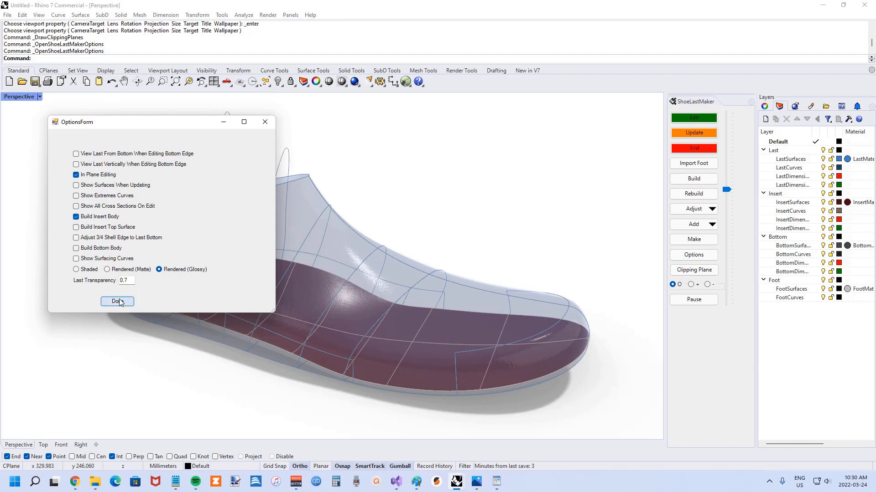
click(117, 302)
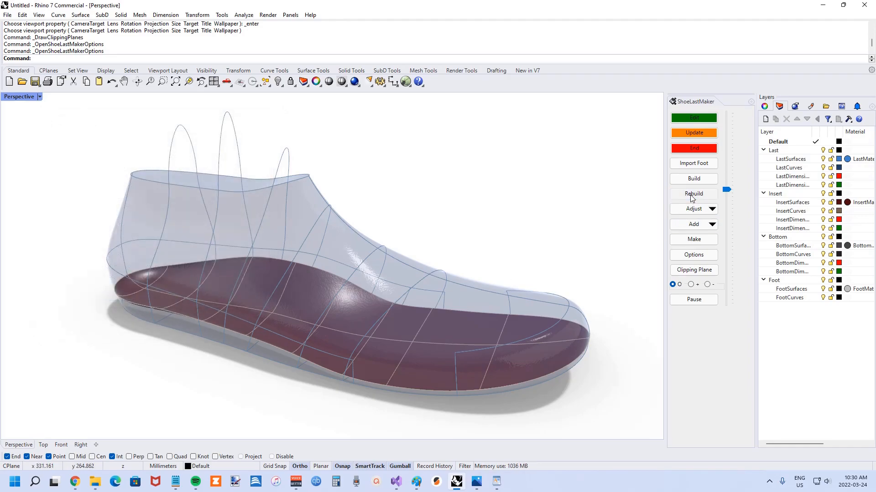
click(693, 194)
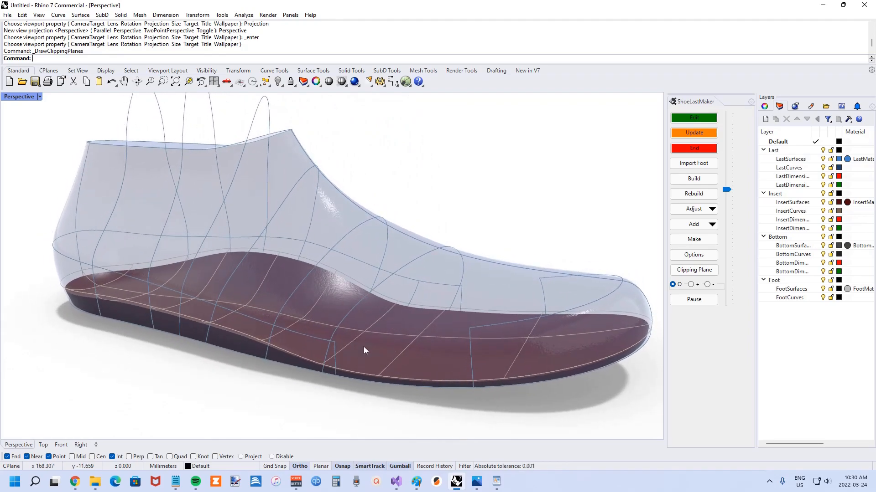
mouse_move(304, 321)
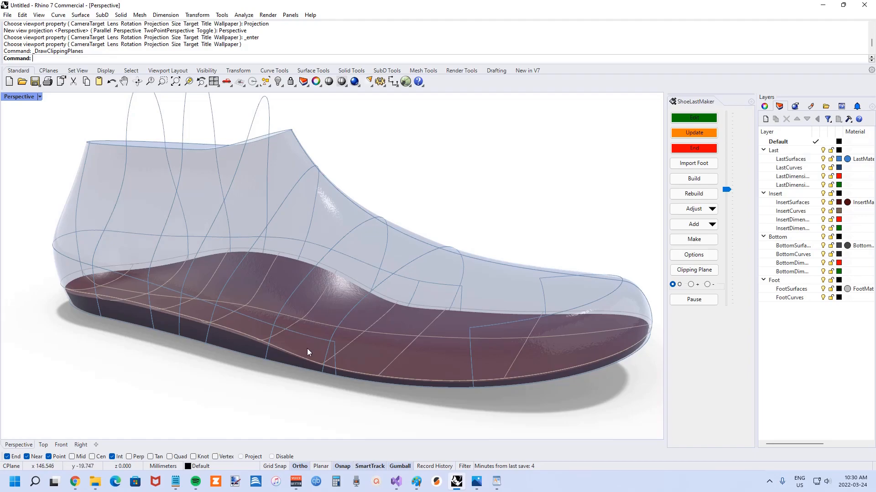
mouse_move(327, 282)
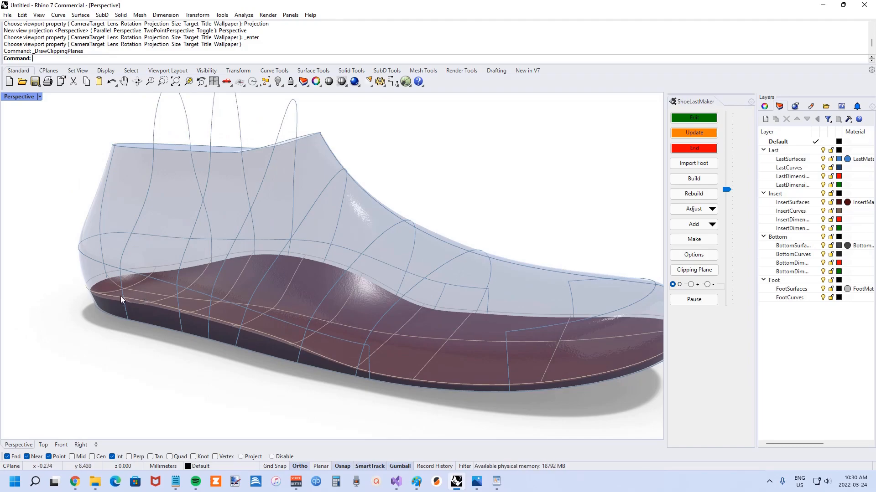
mouse_move(280, 355)
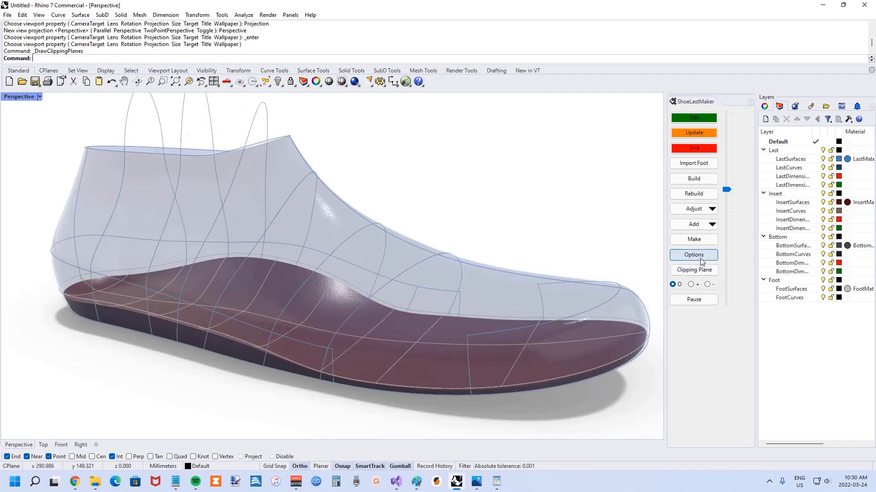
Step: Turn off Build Insert Body, keep the top surface, and rebuild the insert as a thin surface
click(693, 254)
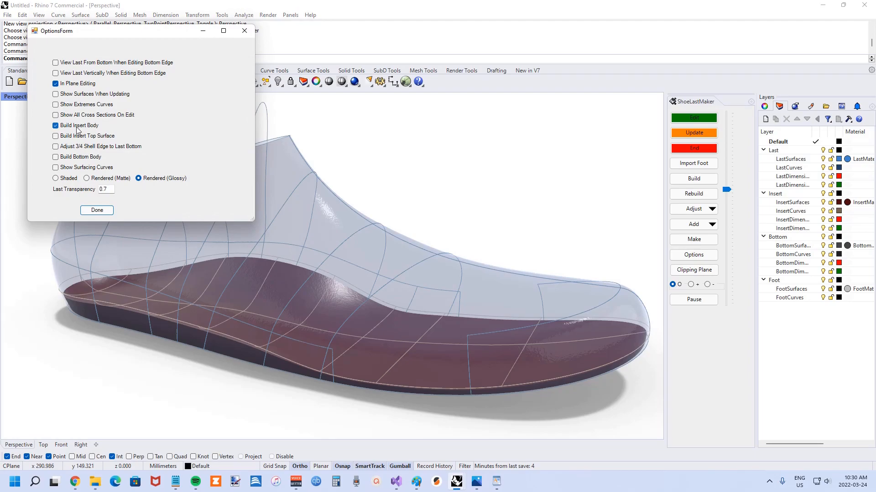
click(56, 136)
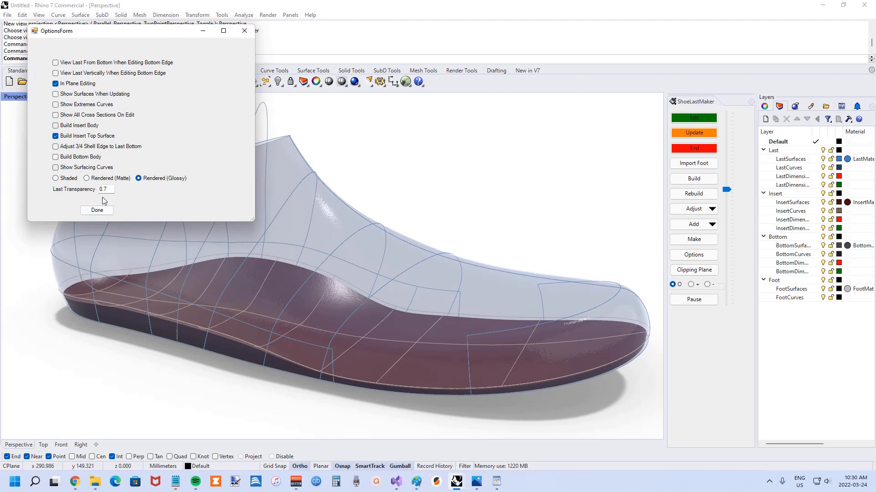
click(96, 211)
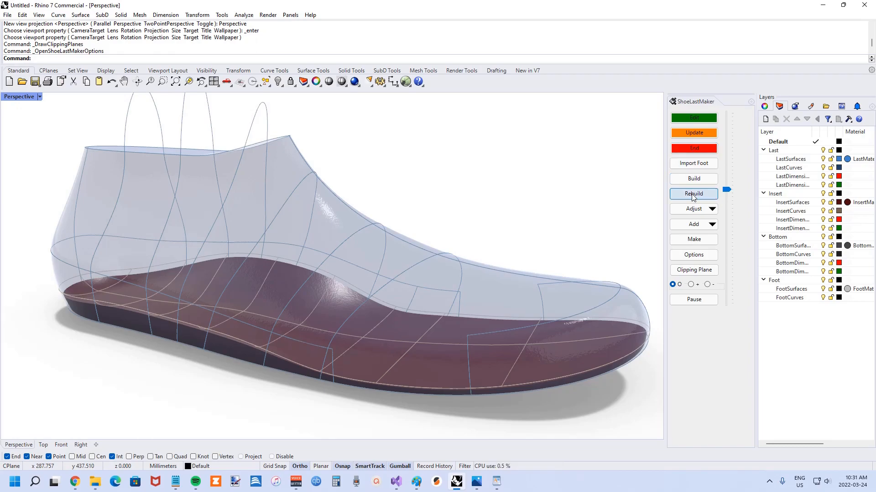
click(693, 193)
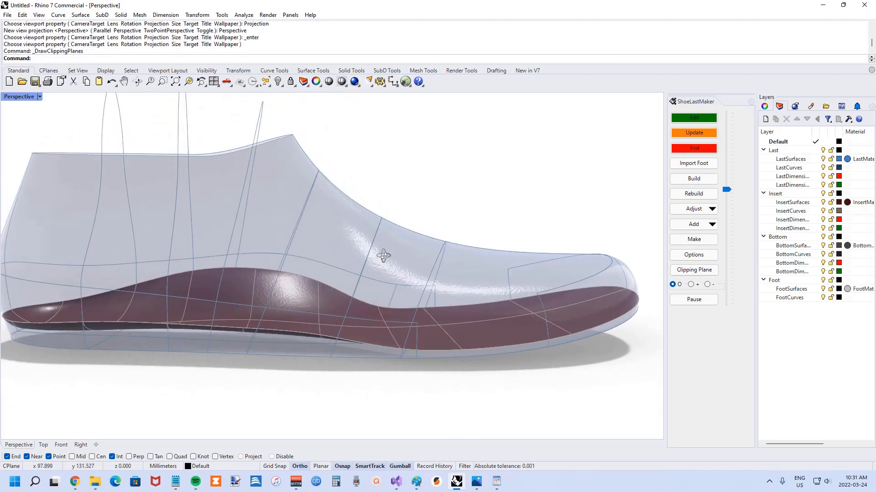
drag(384, 255, 524, 379)
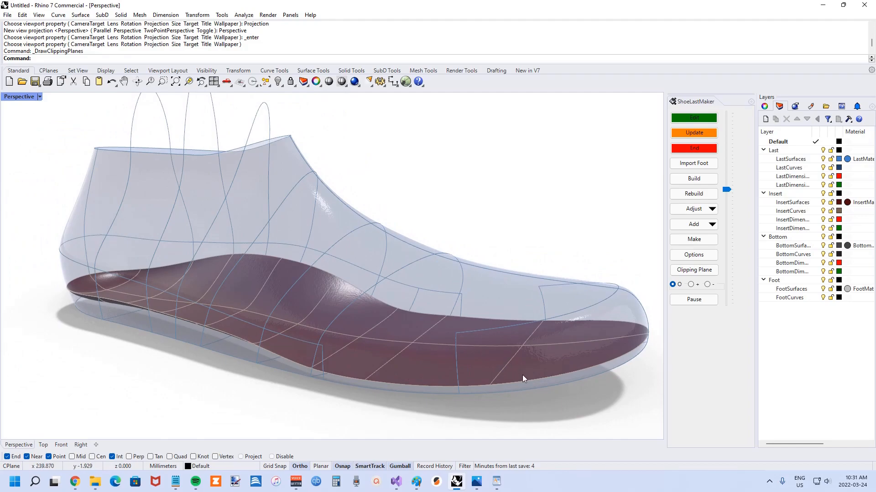
mouse_move(472, 182)
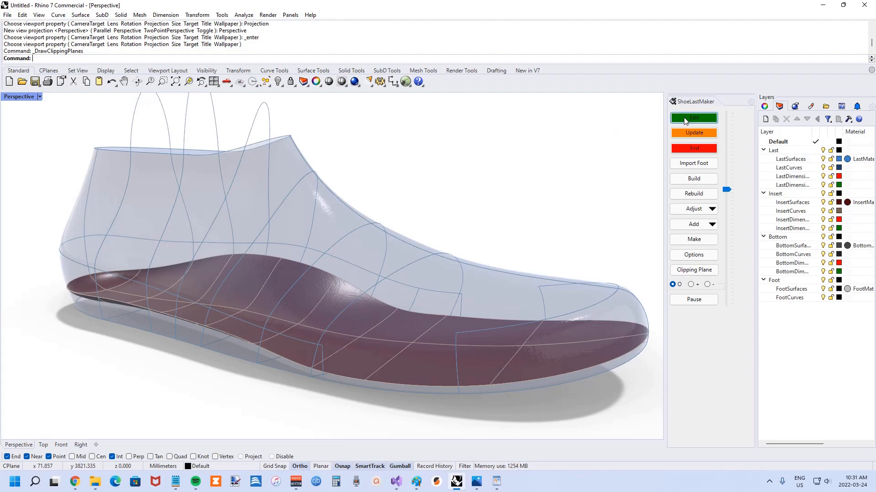
Step: Edit the A2CS profile, setting the left height from 8 to 9 and the upper slope from 25% to 40%
click(693, 117)
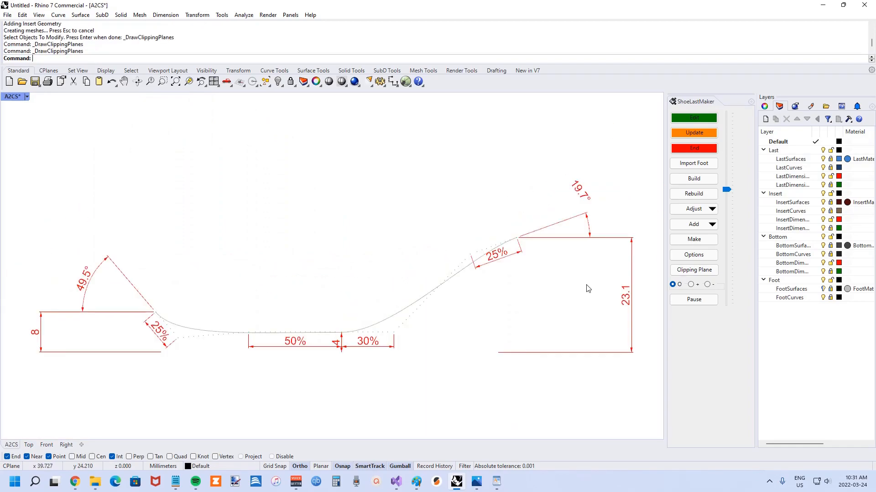
mouse_move(108, 317)
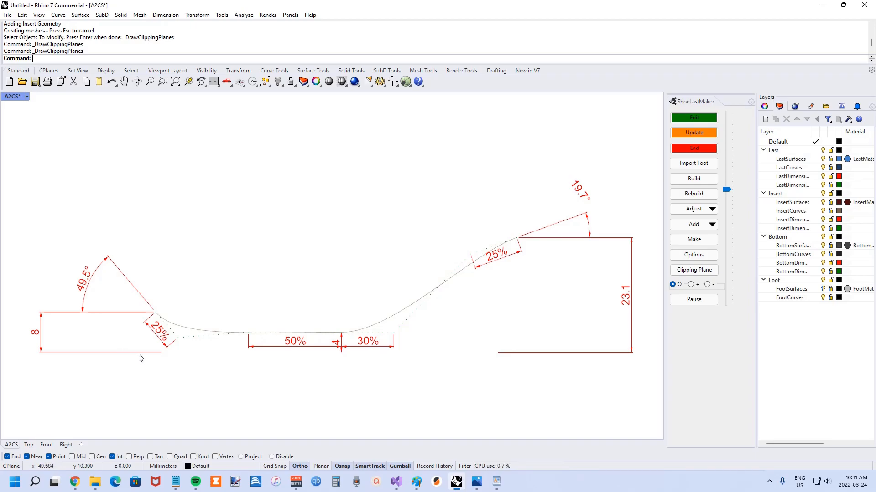
mouse_move(352, 367)
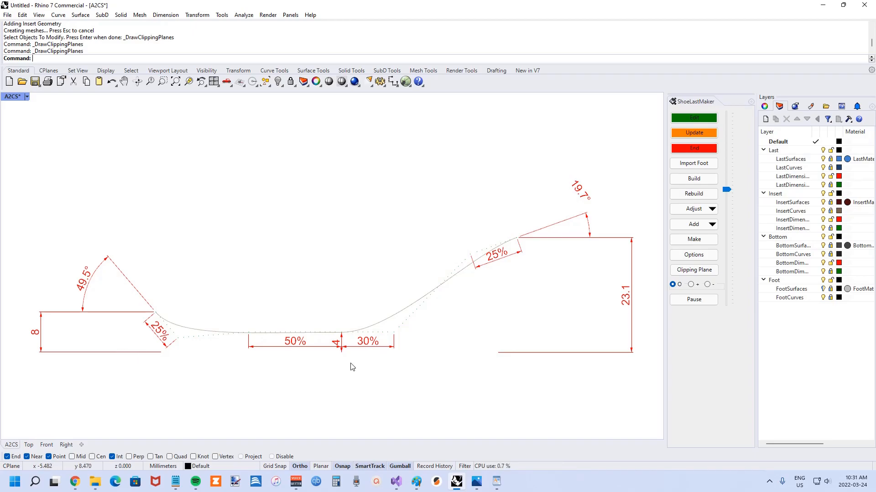
mouse_move(482, 367)
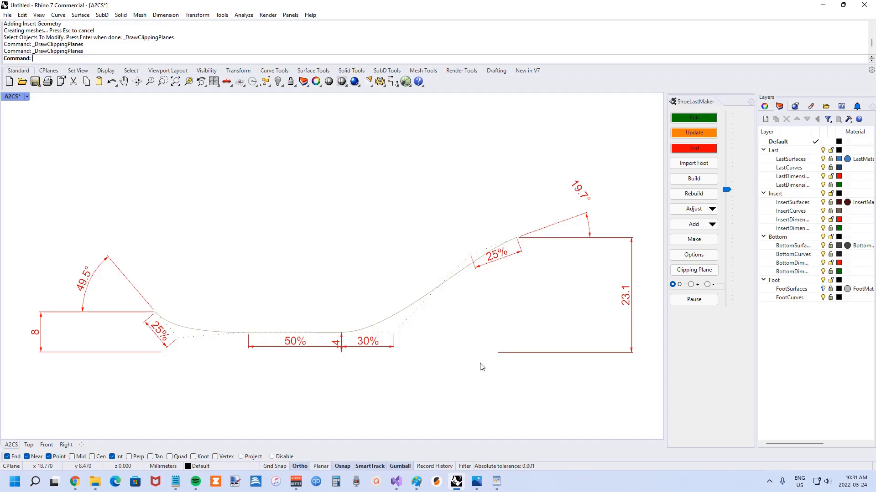
mouse_move(158, 317)
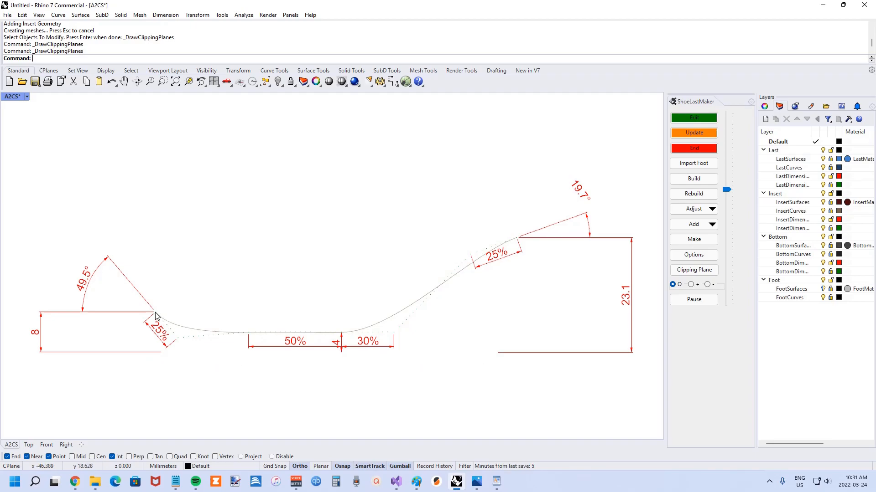
mouse_move(153, 372)
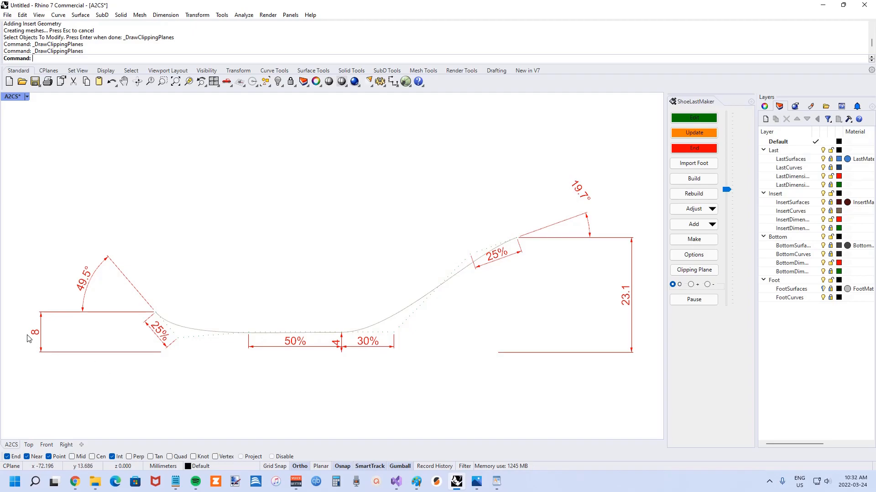
mouse_move(34, 335)
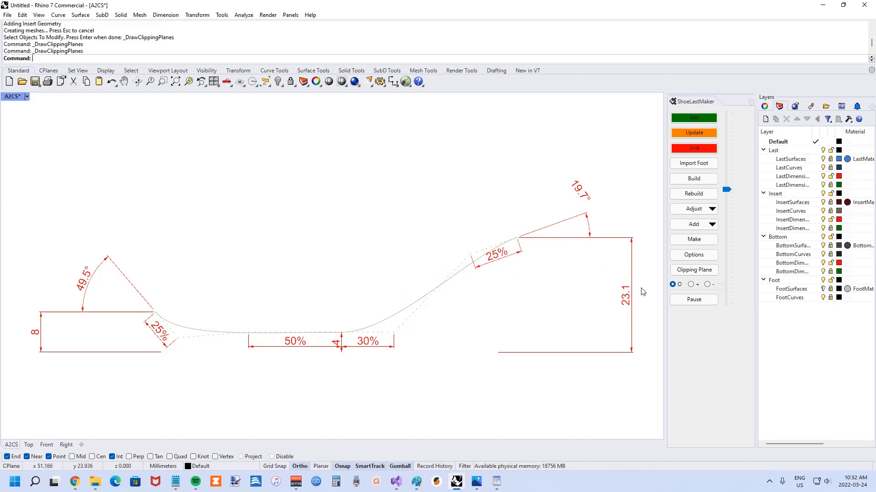
mouse_move(52, 343)
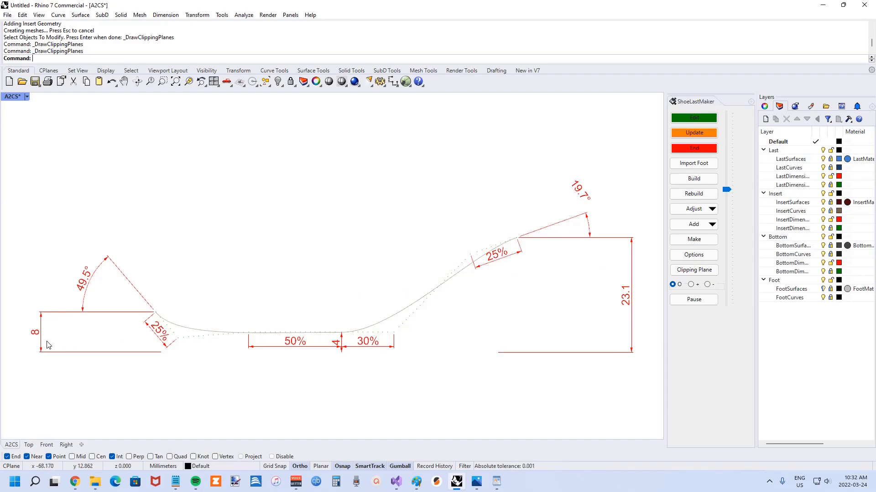
double_click(35, 332)
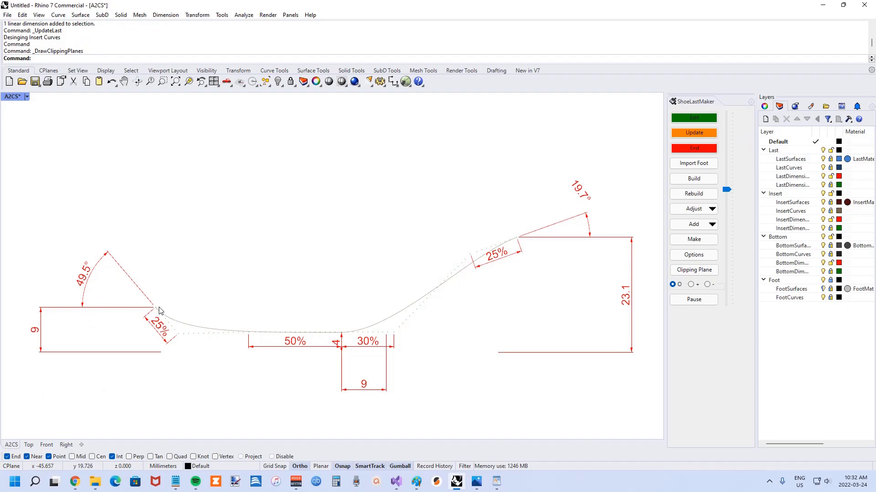
mouse_move(503, 258)
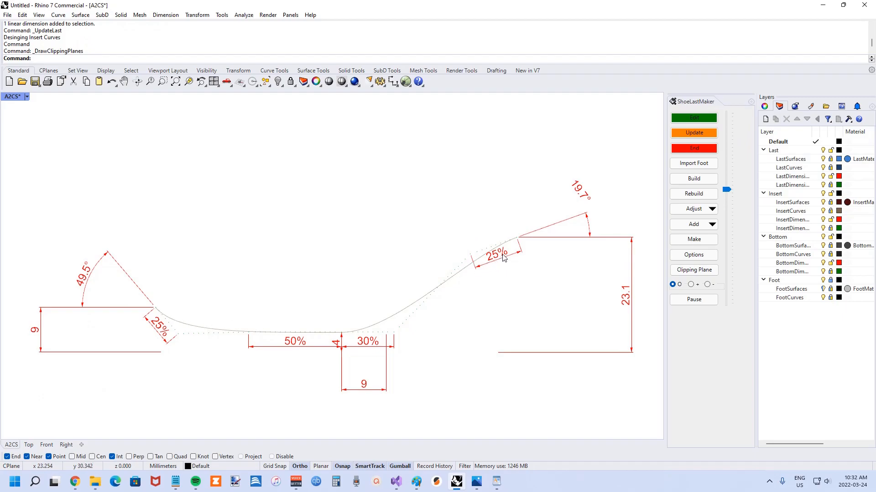
double_click(496, 252)
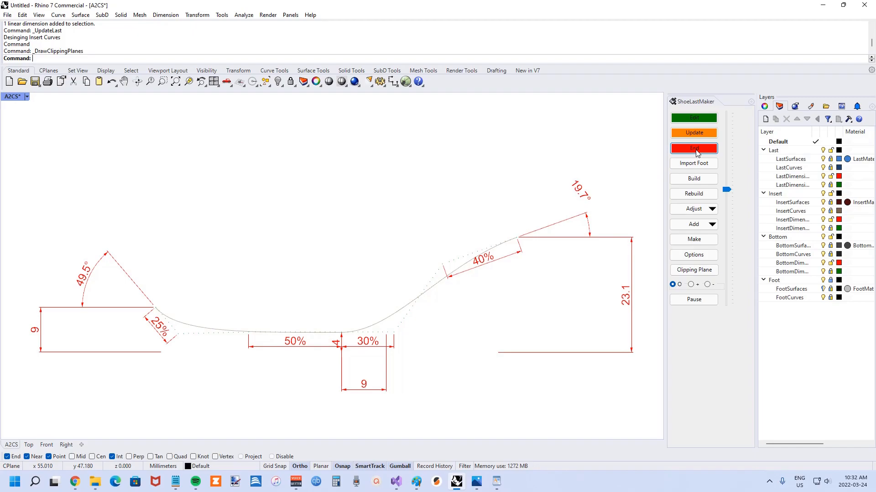
Step: End editing to regenerate the insert curves and show the SpineAnterior profile dimensions
click(694, 148)
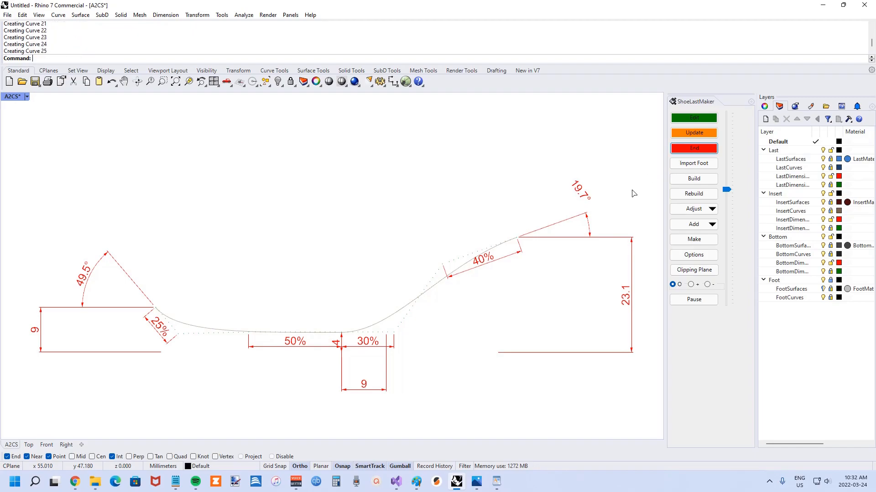
click(694, 177)
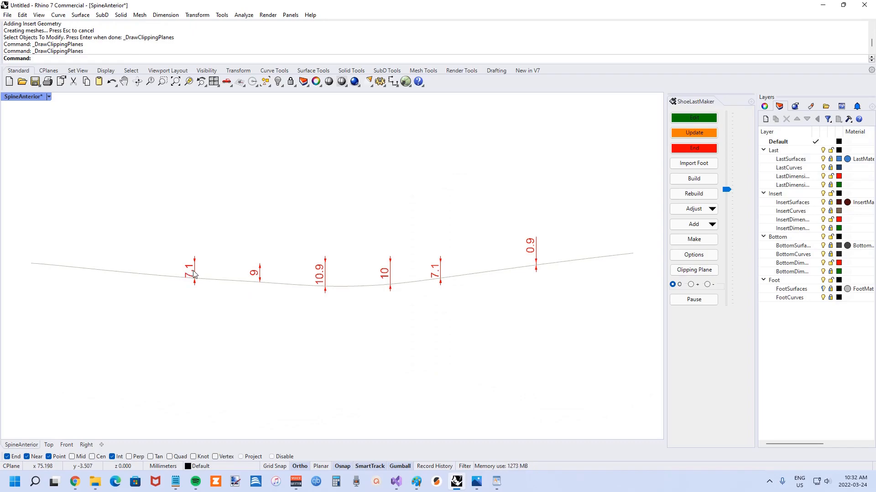
mouse_move(458, 265)
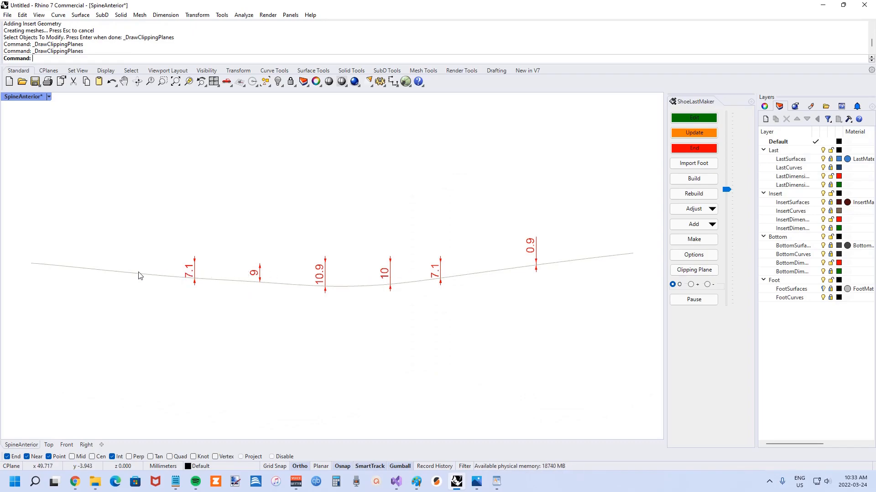
mouse_move(648, 171)
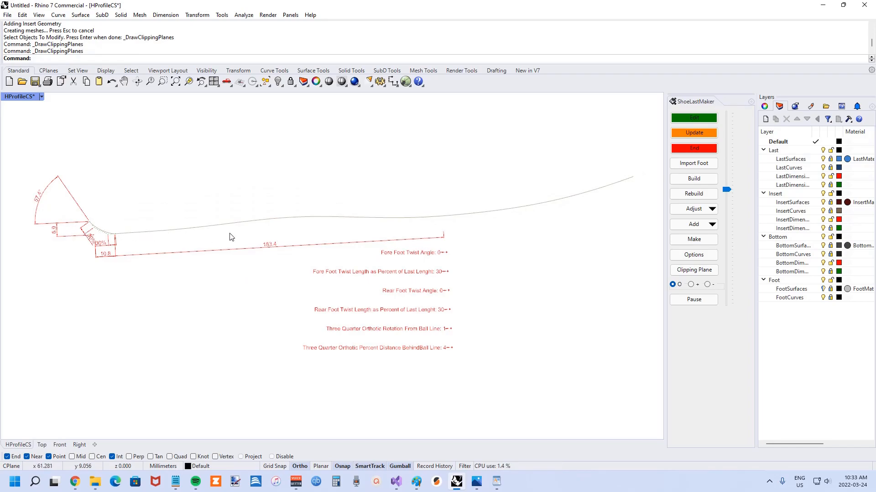
mouse_move(275, 247)
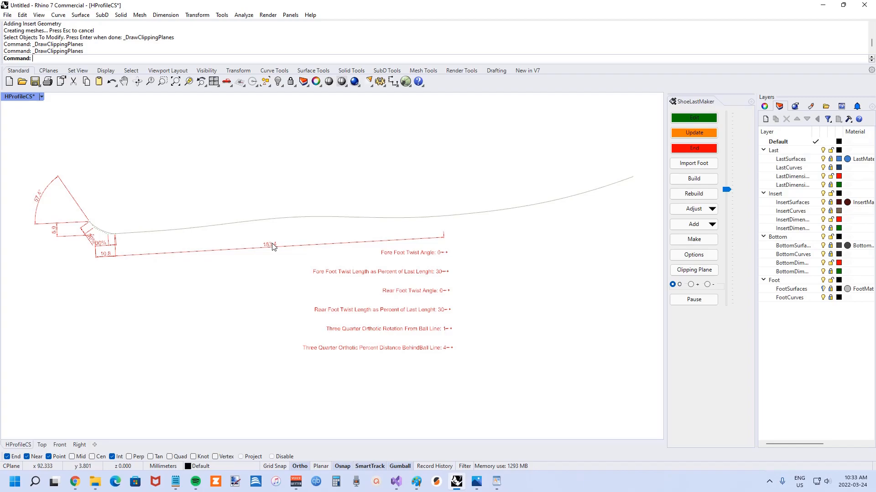
mouse_move(389, 229)
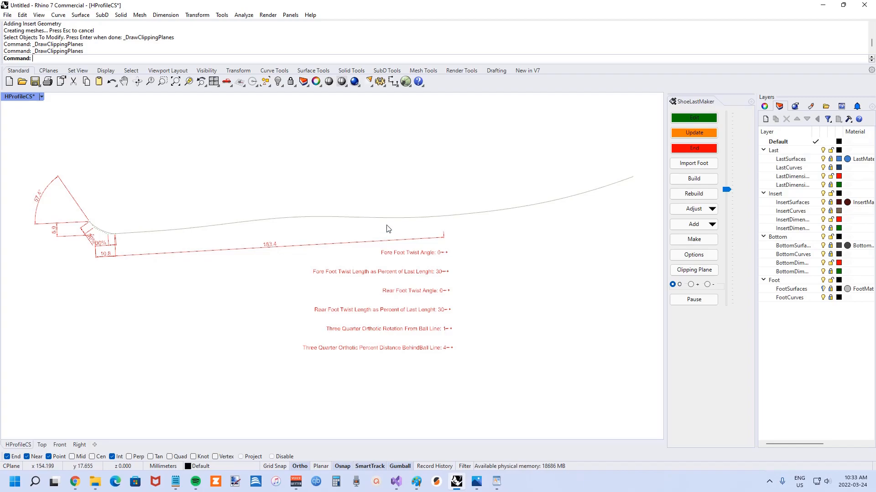
mouse_move(405, 266)
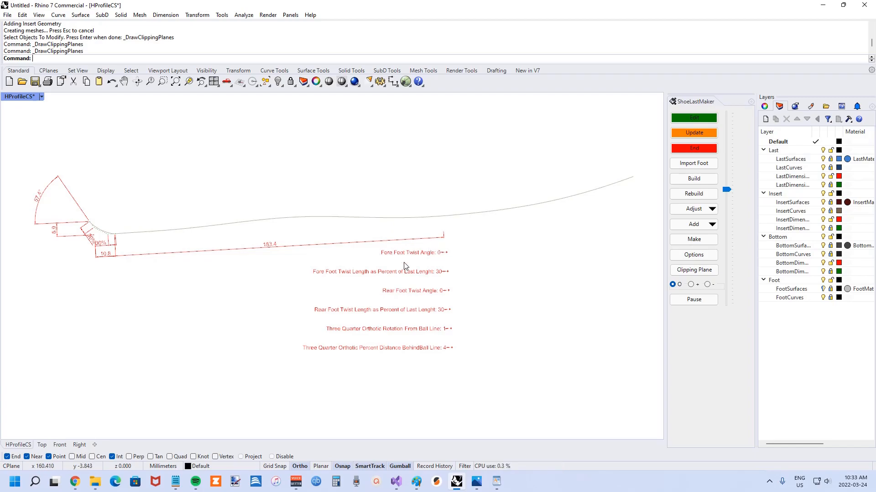
mouse_move(394, 253)
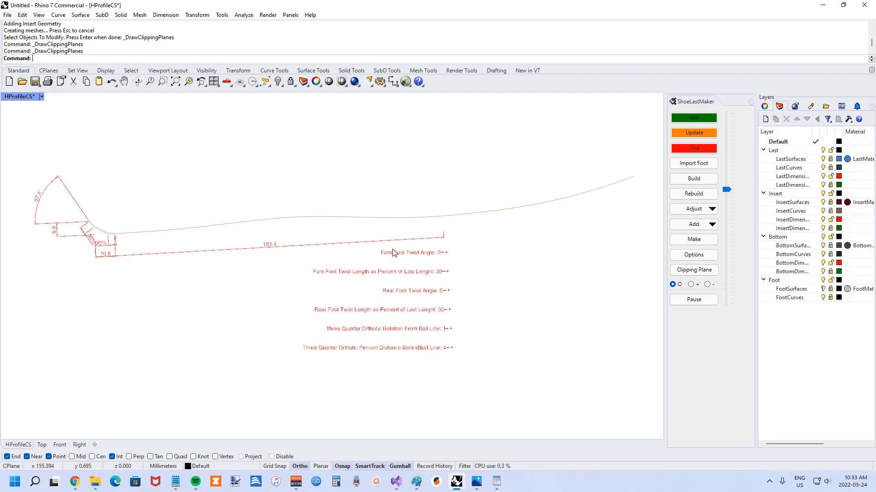
mouse_move(658, 176)
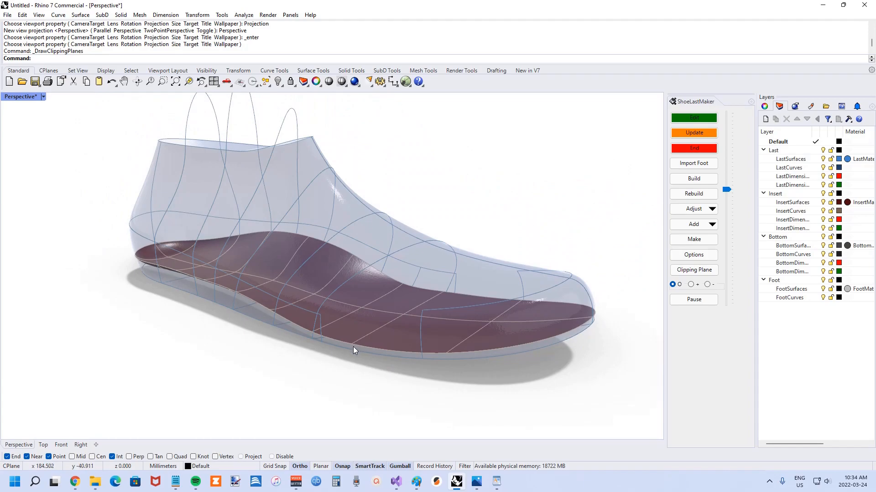
mouse_move(290, 378)
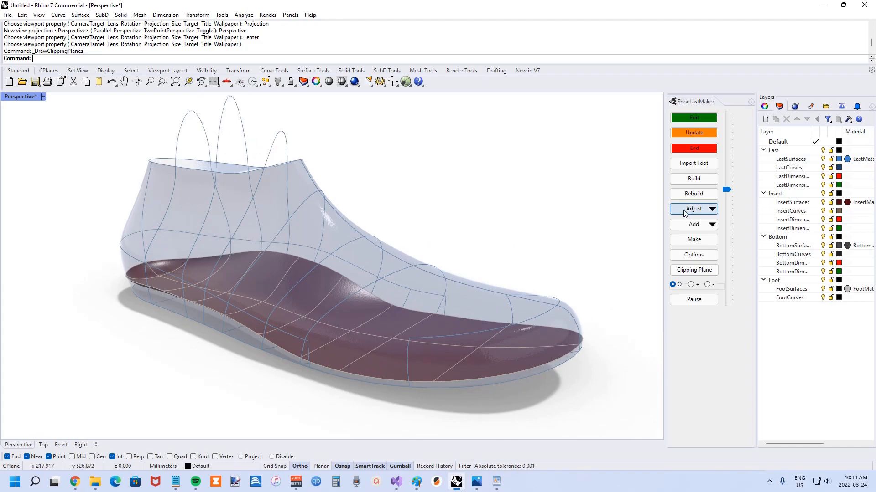
Step: Set Insert Depth to 6 via Adjust and update the last to match
click(693, 208)
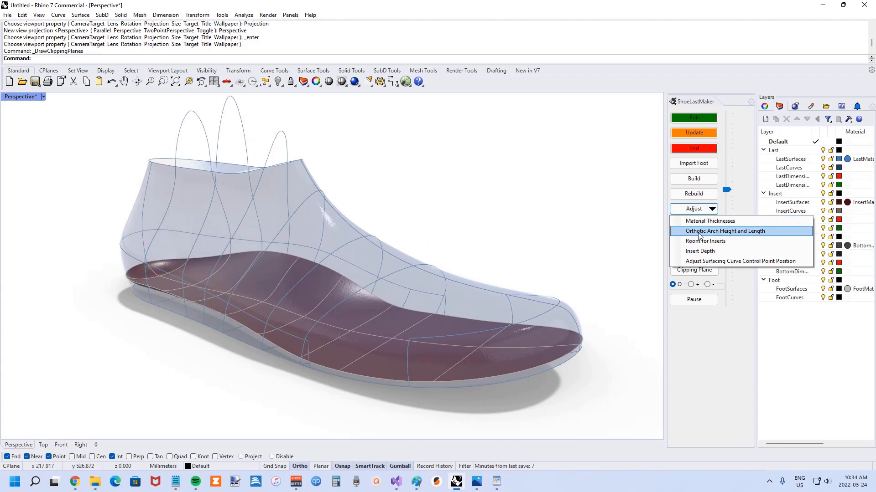
click(700, 251)
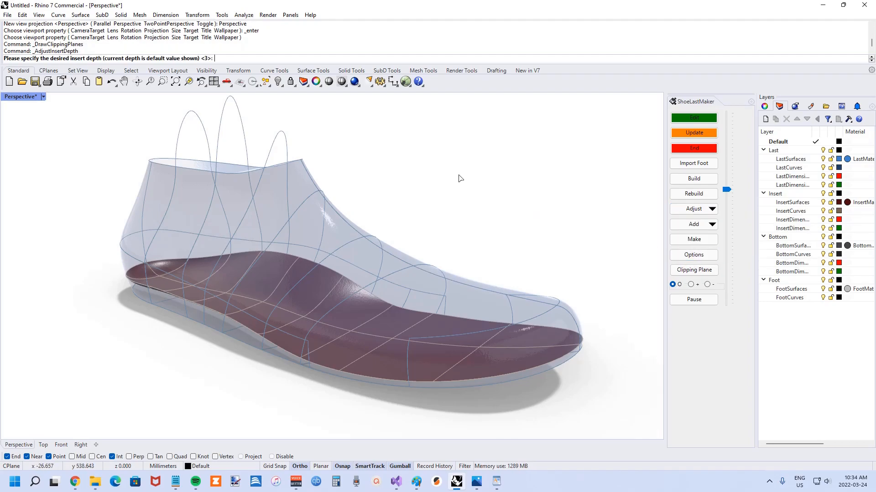
text(5)
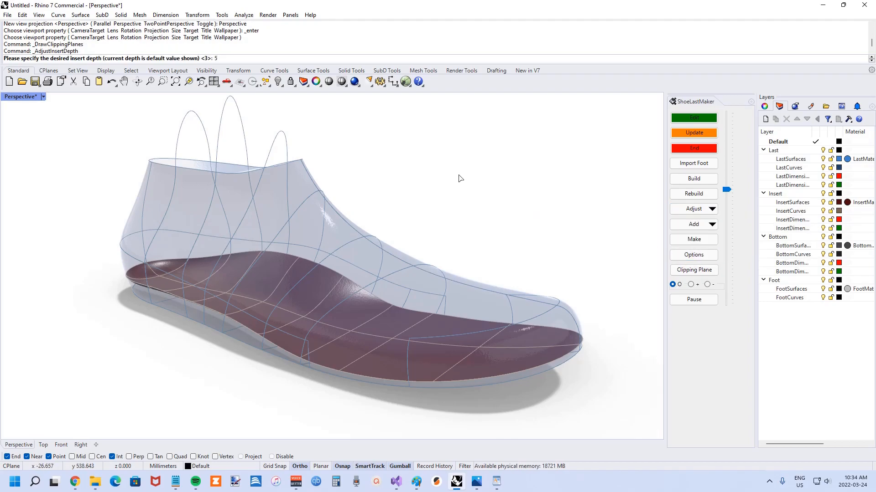
text(6)
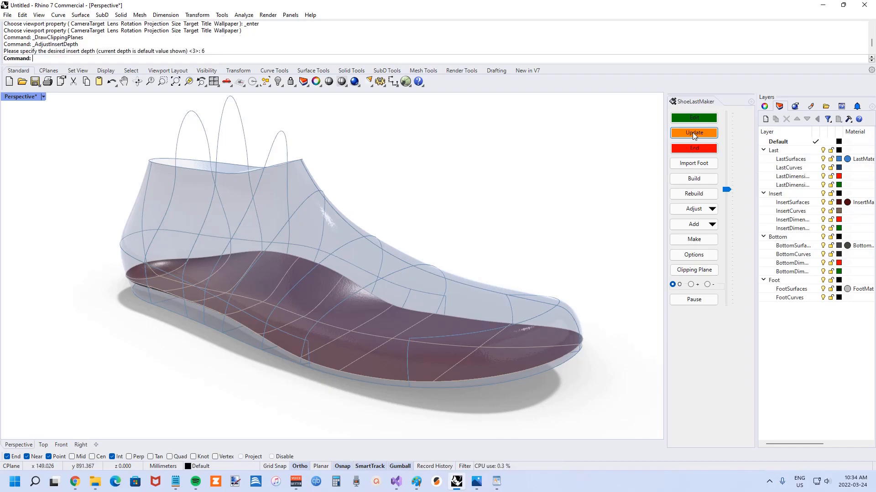
click(693, 133)
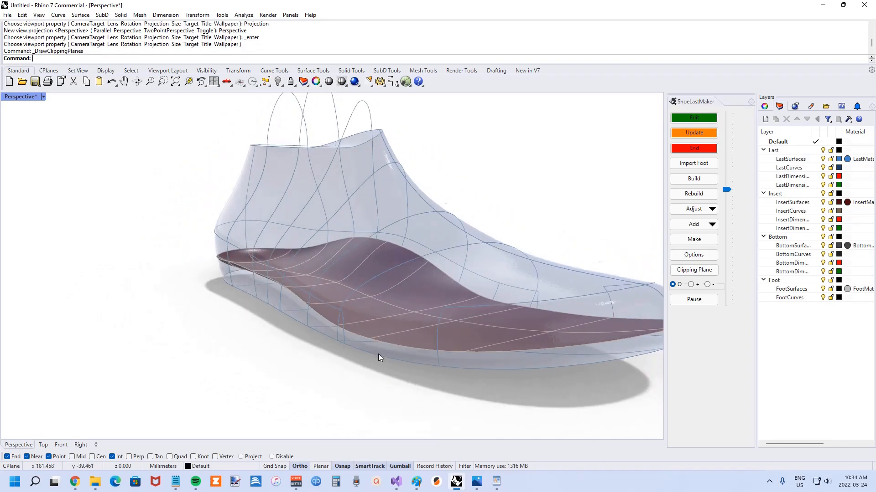
scroll(up, 3)
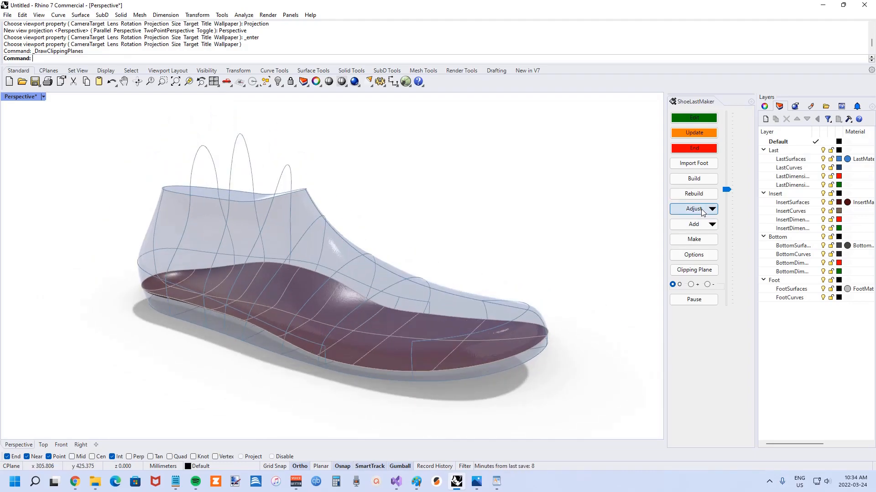
Step: Set Room for Inserts to 6 and inspect the rebuilt last around the red insert
click(693, 208)
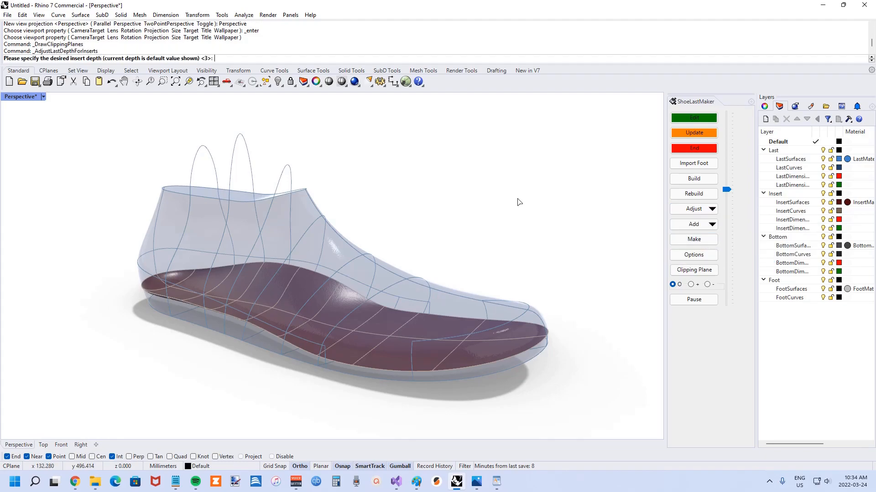
mouse_move(431, 184)
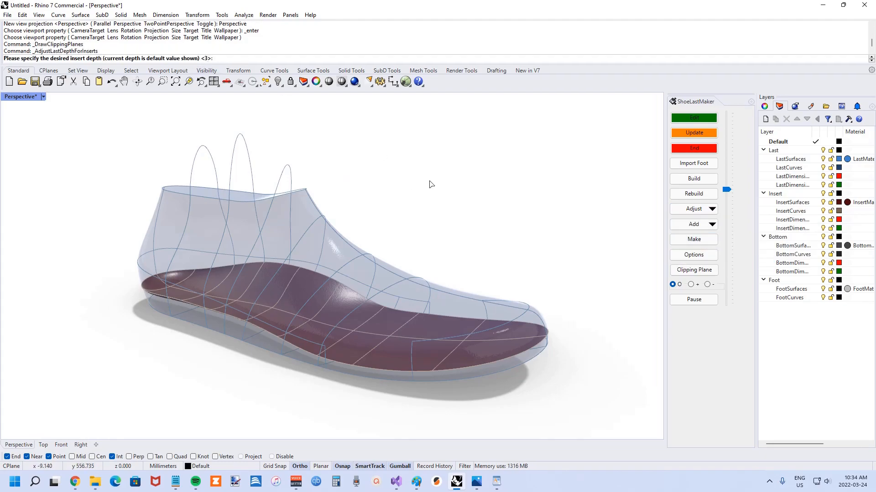
text(6)
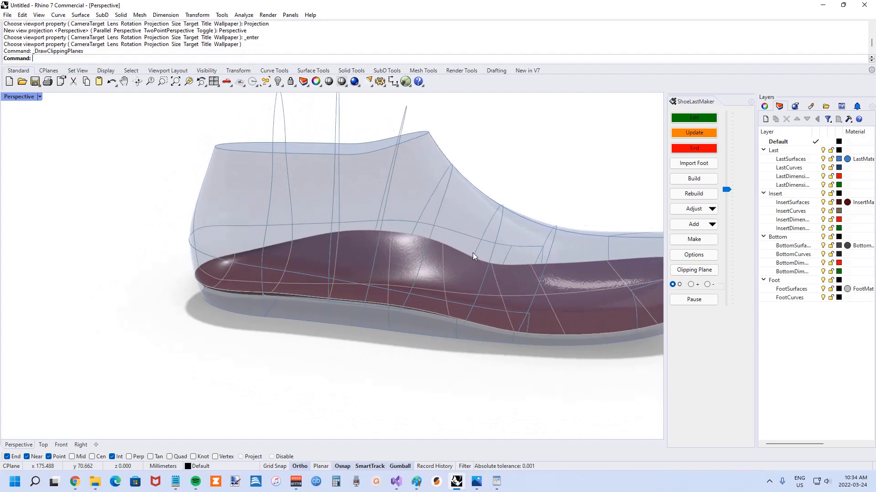
drag(473, 257, 514, 226)
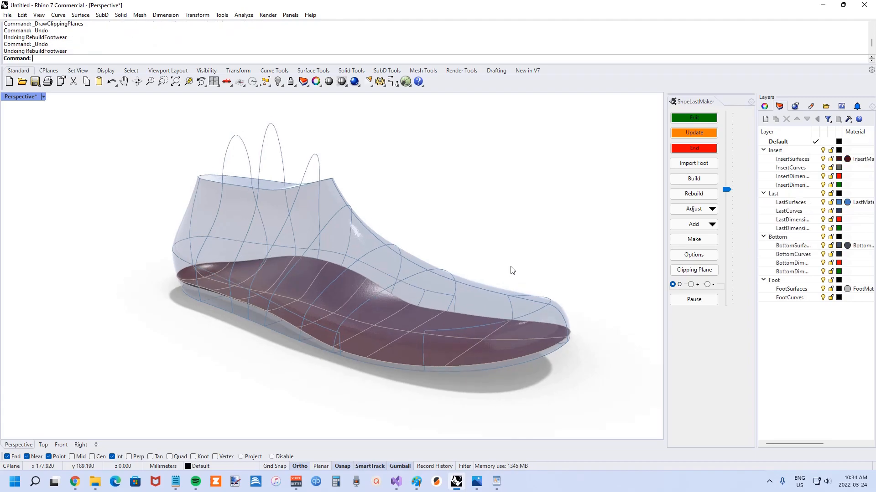
key(ctrl+y)
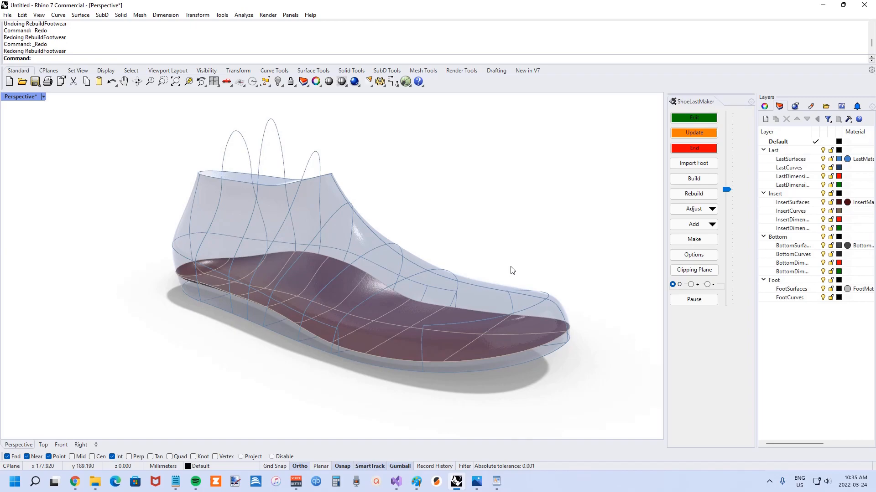
click(494, 481)
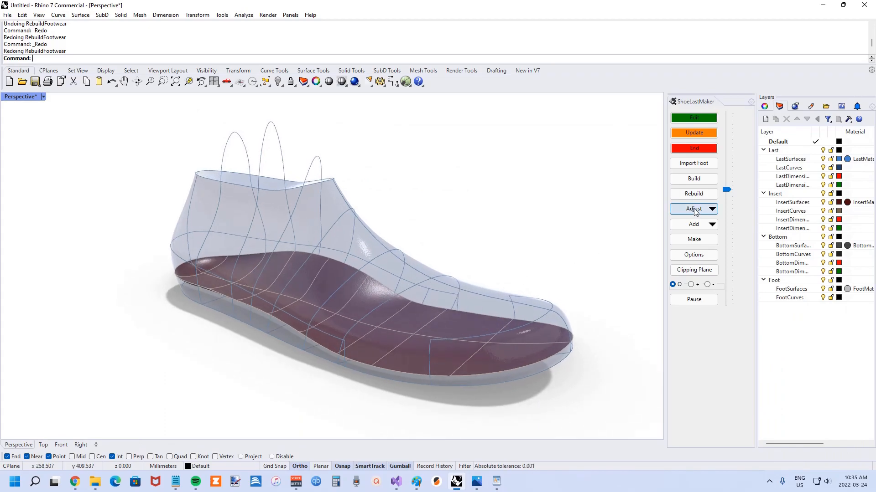
Step: Bring up Material Thicknesses from the Adjust menu to review shell 2.4 and insole 1.2
click(694, 208)
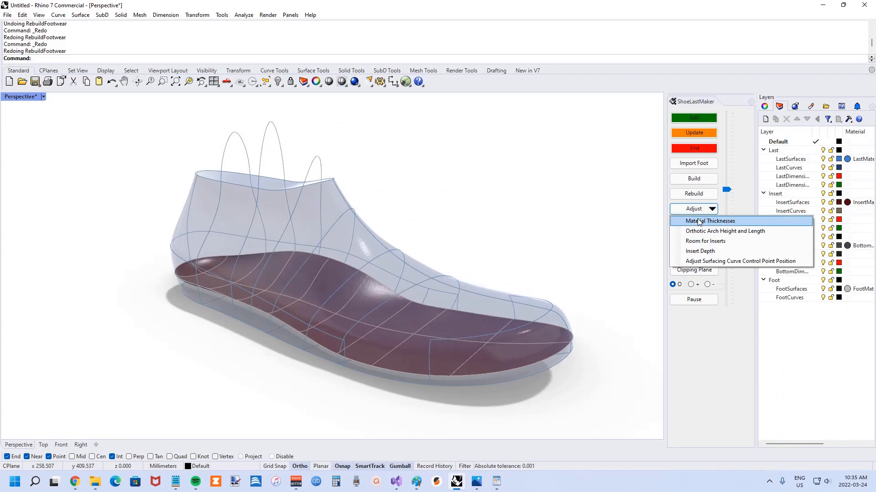
click(709, 221)
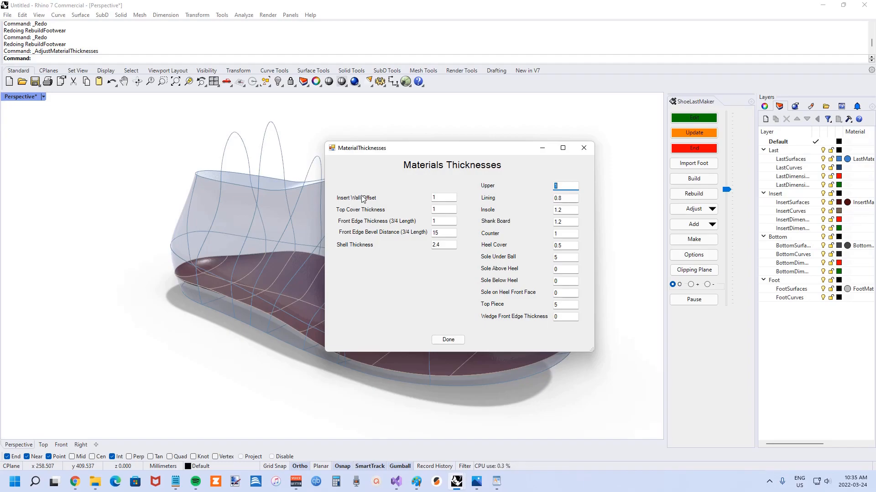
mouse_move(218, 279)
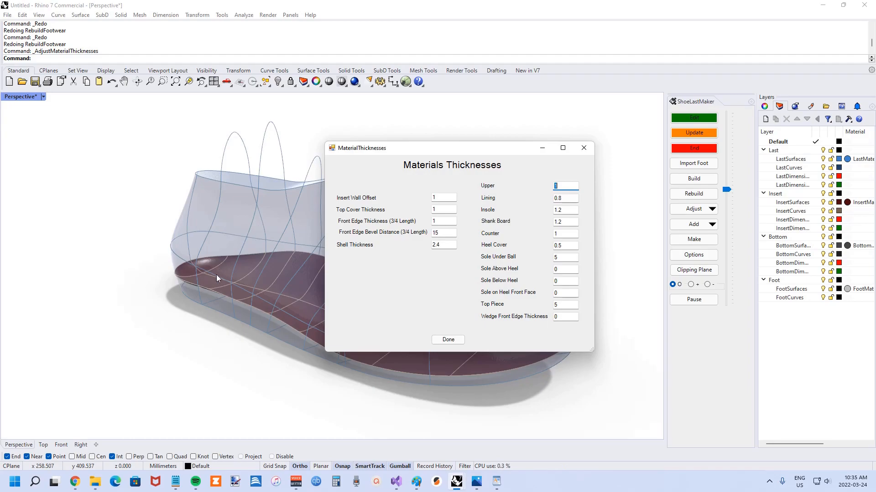
mouse_move(460, 371)
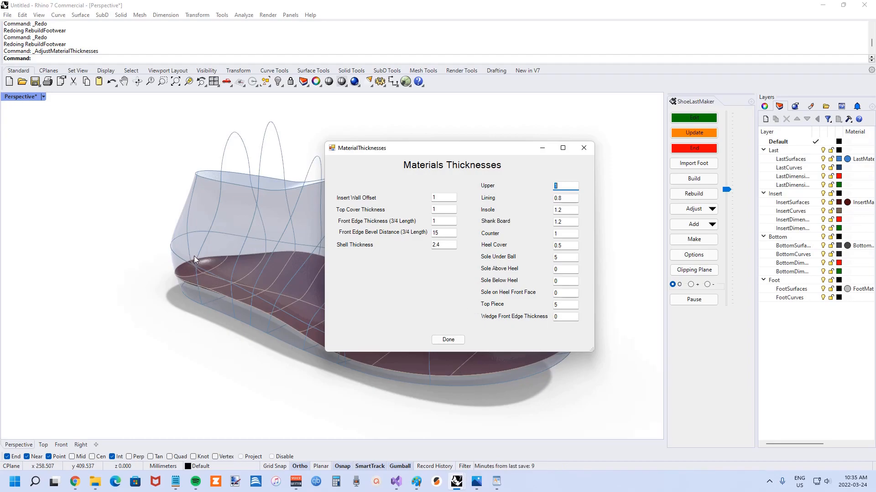
mouse_move(202, 257)
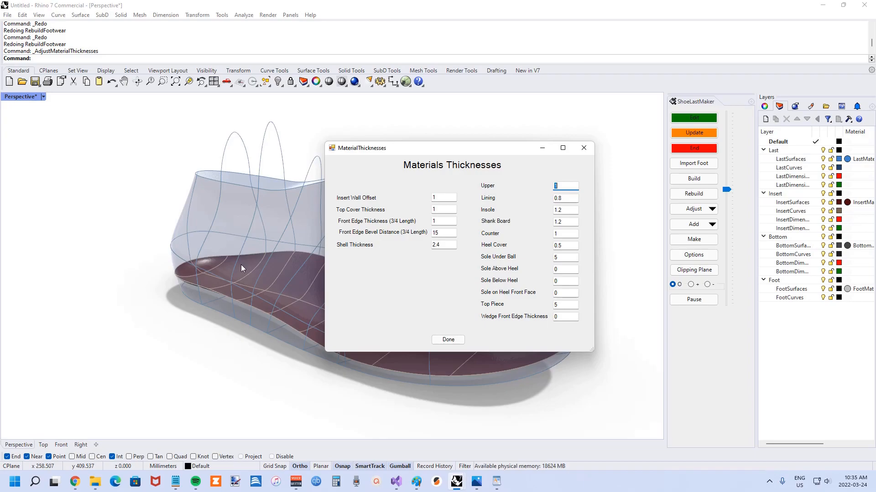
mouse_move(173, 276)
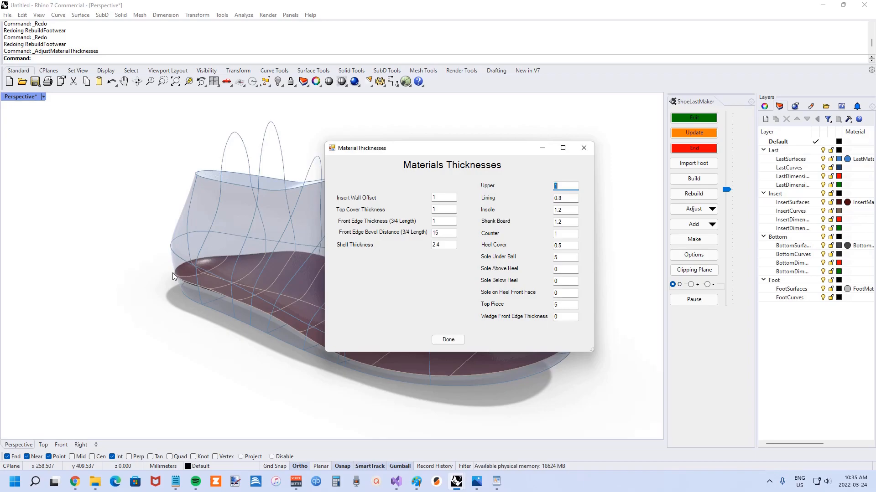
mouse_move(188, 274)
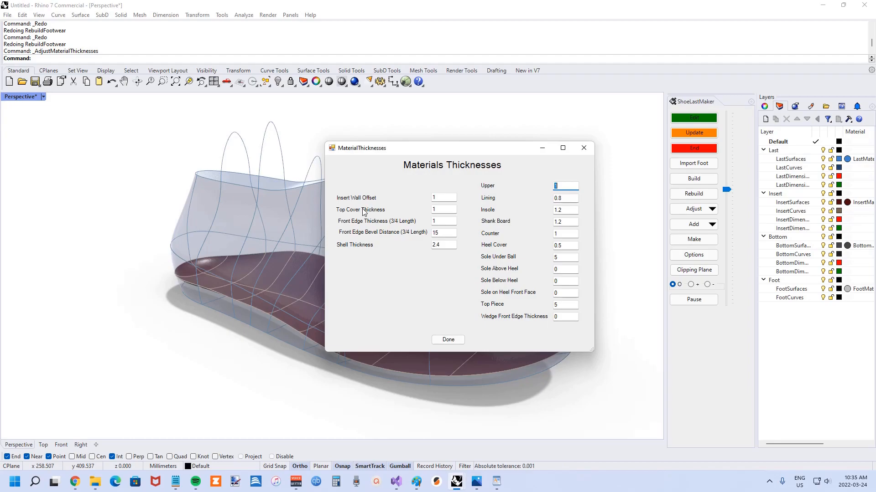
mouse_move(233, 273)
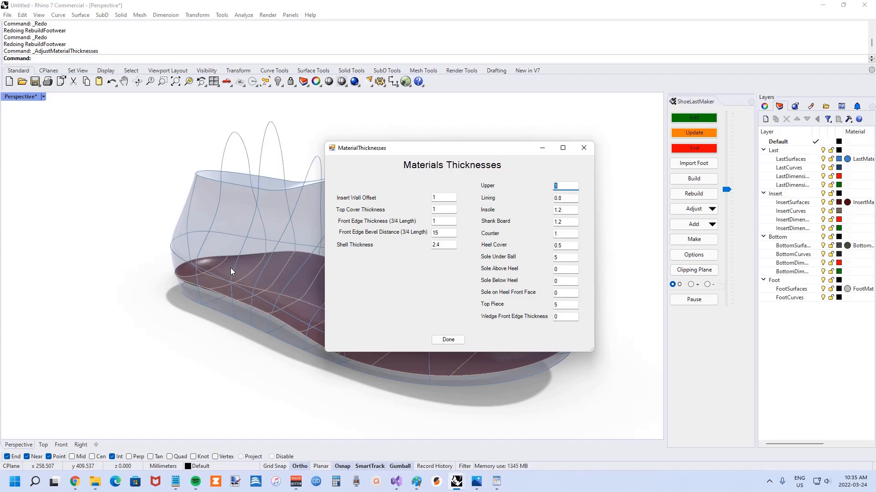
mouse_move(231, 257)
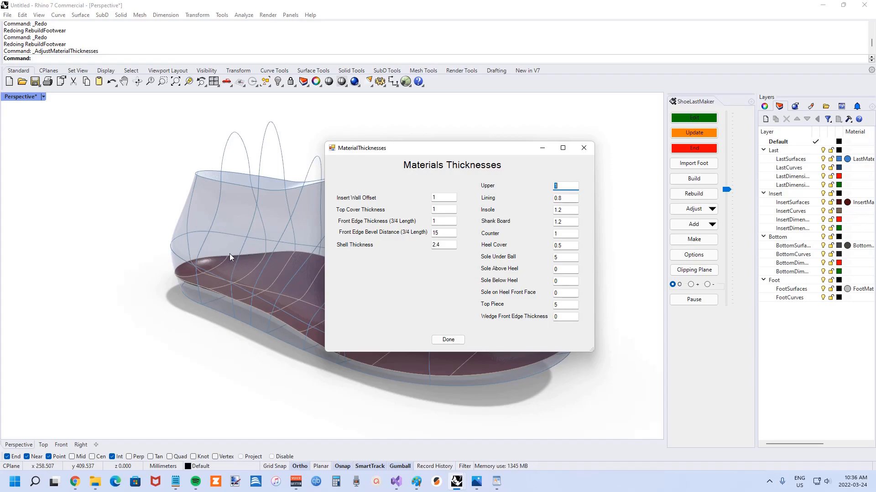
mouse_move(231, 268)
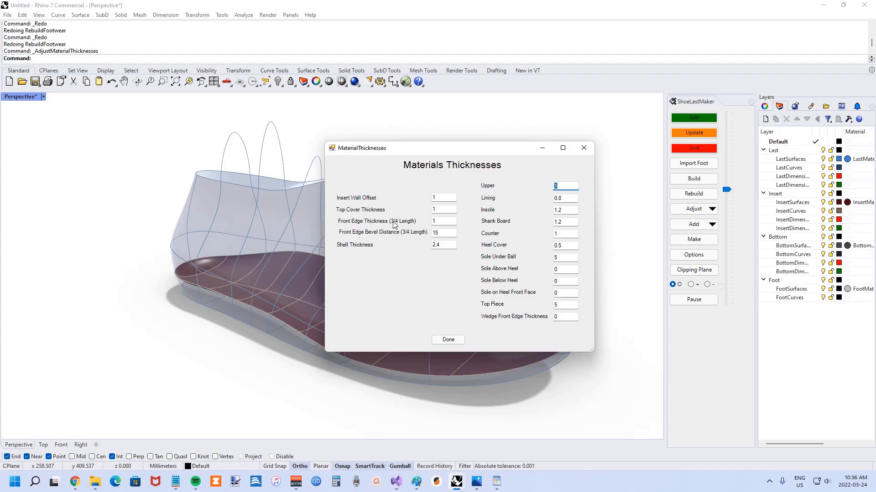
mouse_move(401, 225)
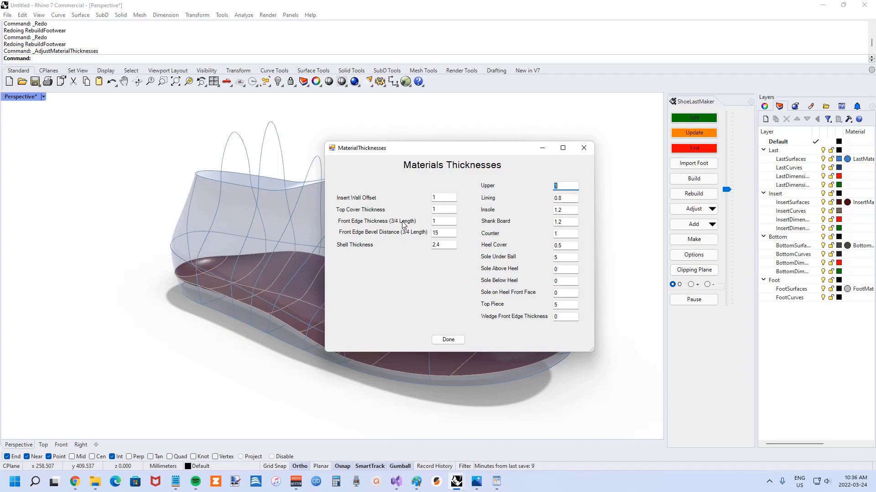
mouse_move(391, 237)
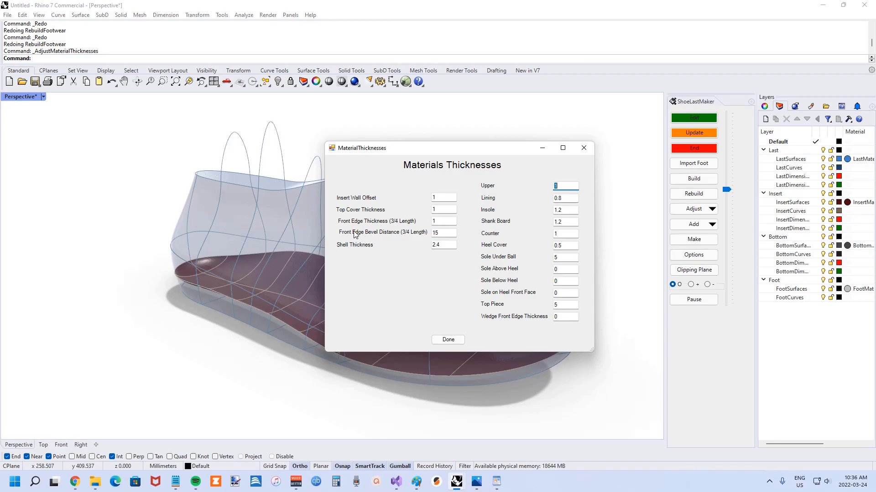
mouse_move(306, 332)
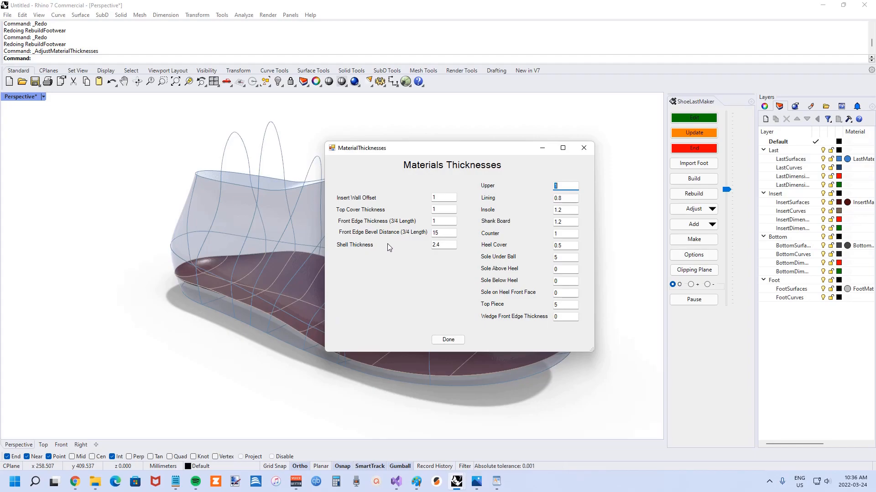
mouse_move(362, 248)
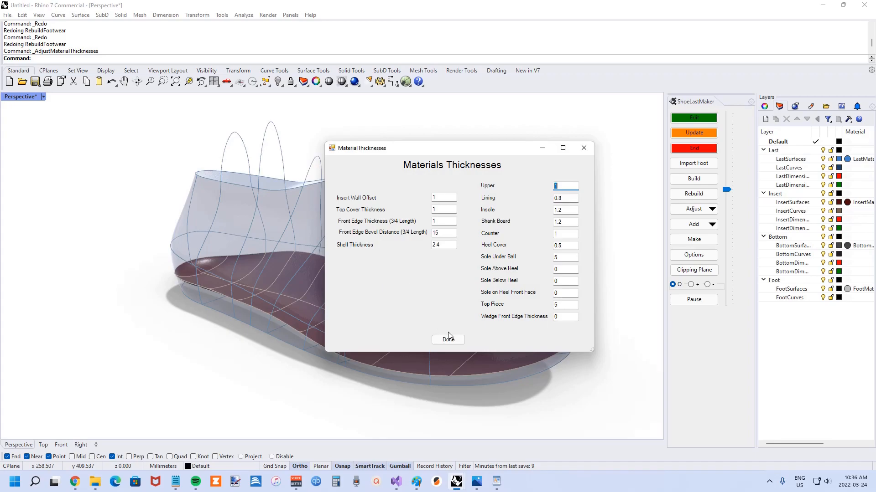
Step: Close the Material Thicknesses window with Done, leaving values unchanged
click(447, 339)
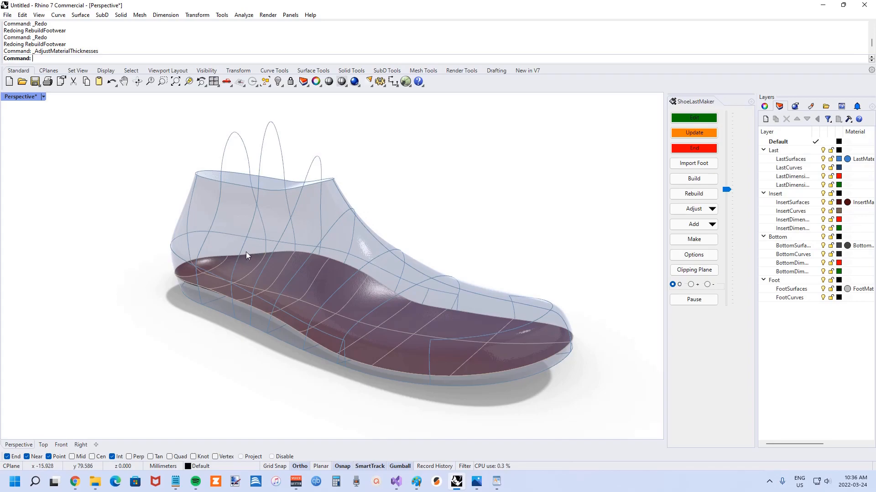
mouse_move(239, 252)
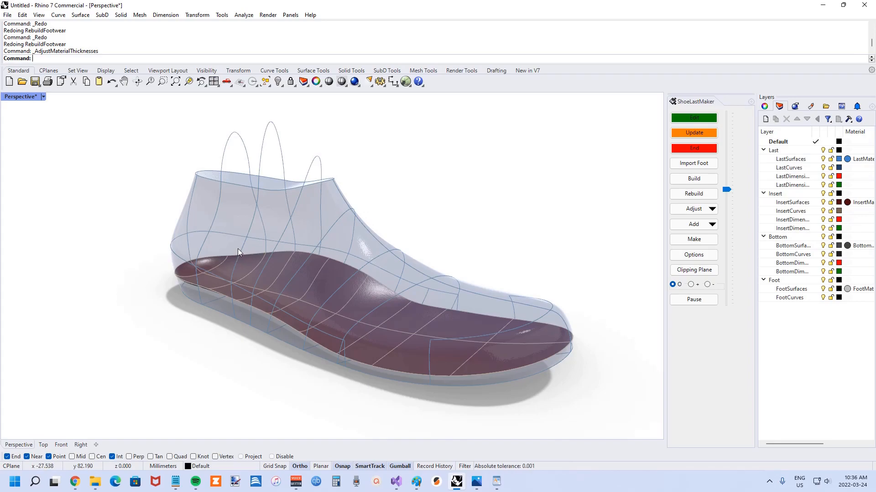
mouse_move(309, 268)
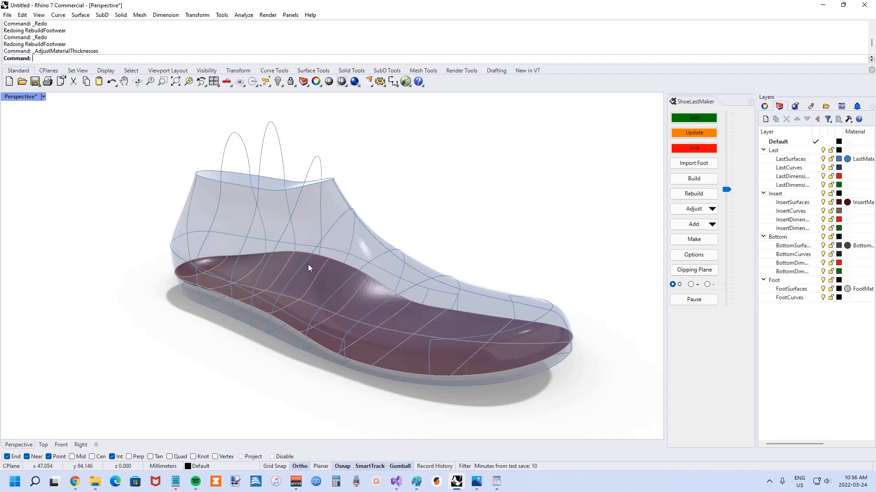
mouse_move(250, 257)
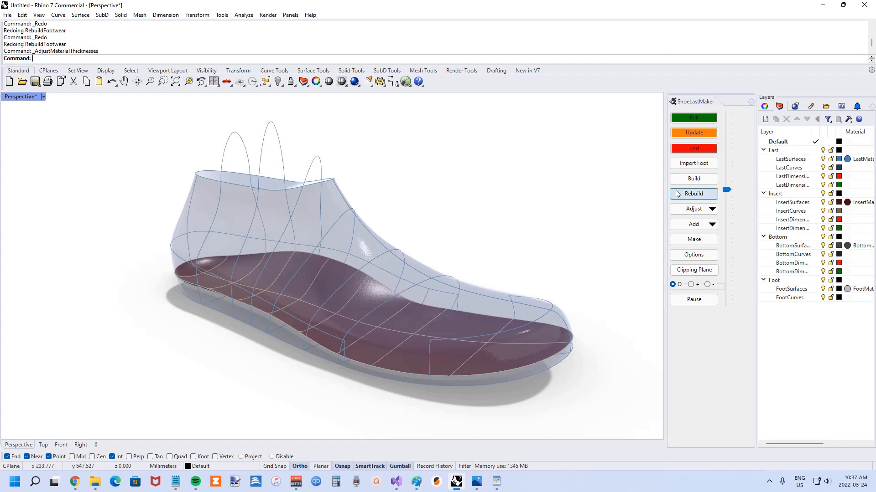
Step: Start Orthotic Arch Height and Length with arch length 0% and arch height 30%
click(693, 208)
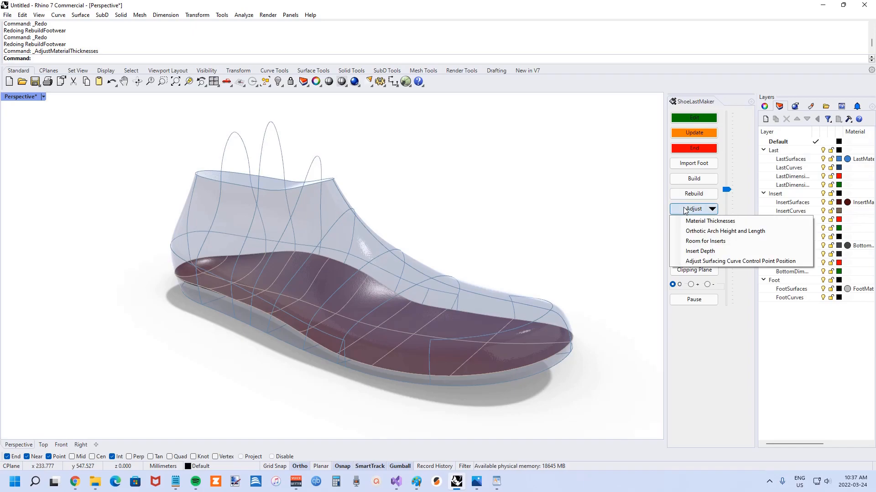
mouse_move(725, 230)
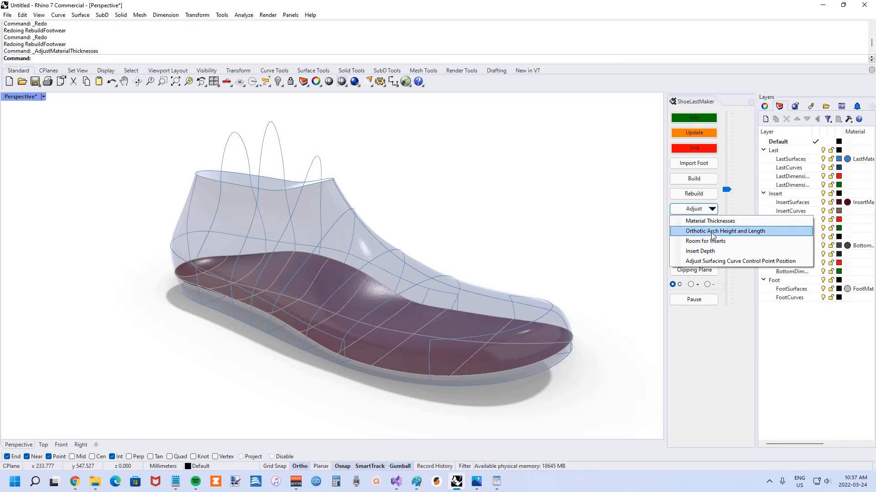
click(725, 231)
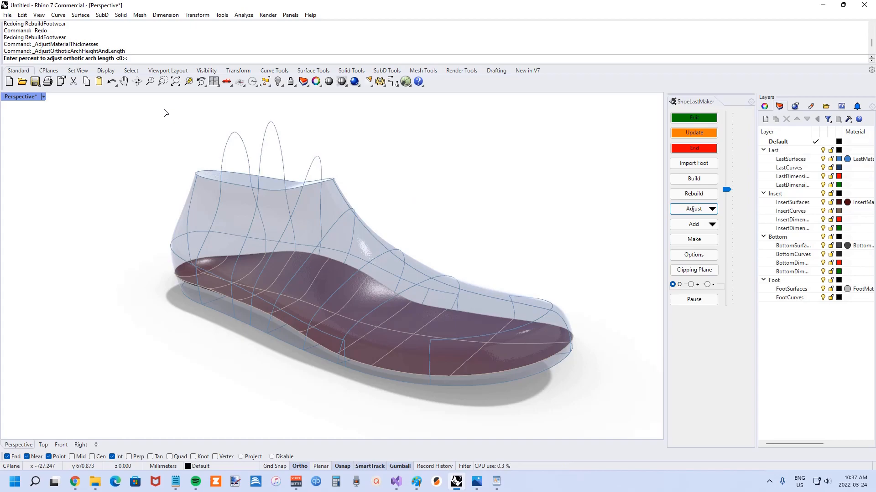
mouse_move(95, 137)
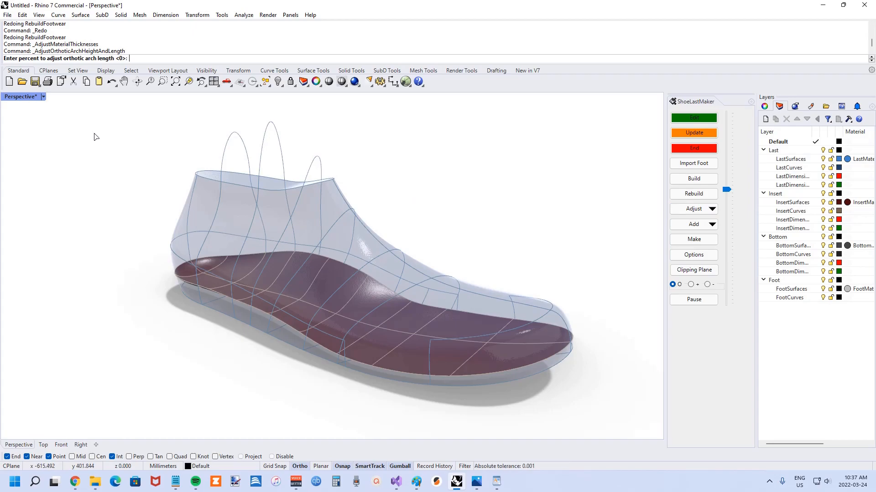
text(0)
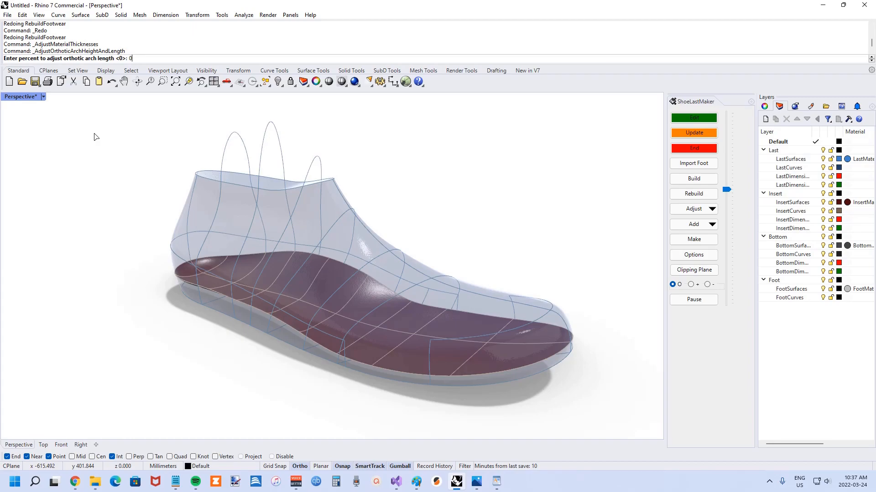
key(Enter)
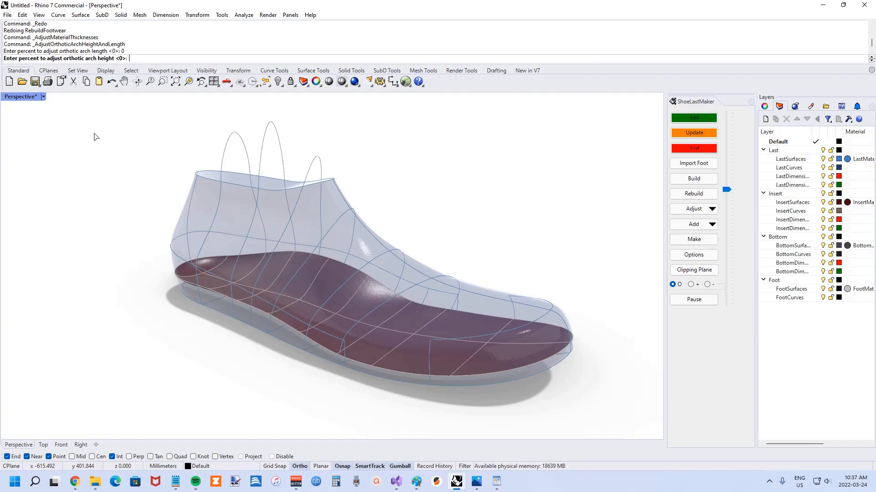
text(30)
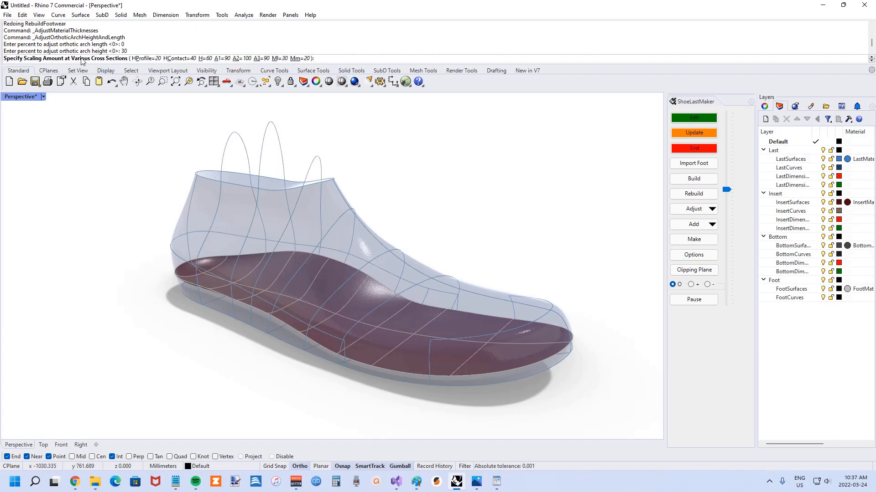
mouse_move(107, 176)
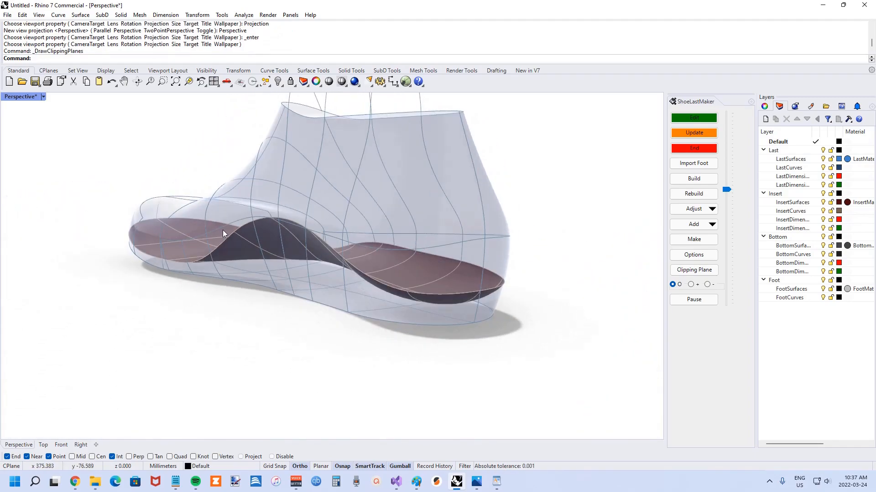
Step: Undo the raised-arch adjustment with Ctrl+Z, then redo with Ctrl+Y
key(ctrl+z)
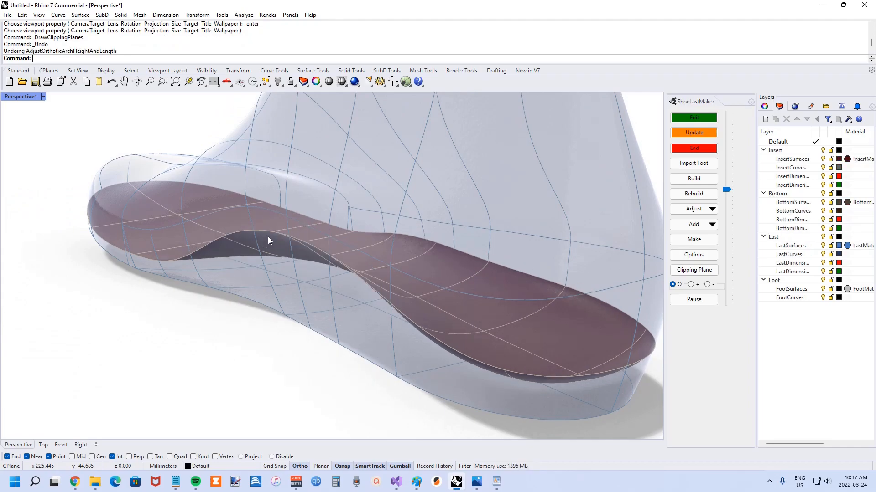
key(ctrl+y)
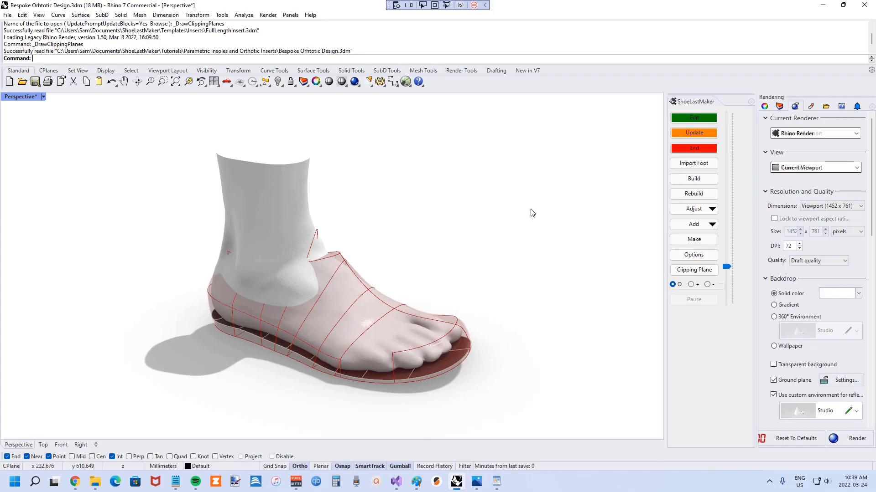
mouse_move(529, 212)
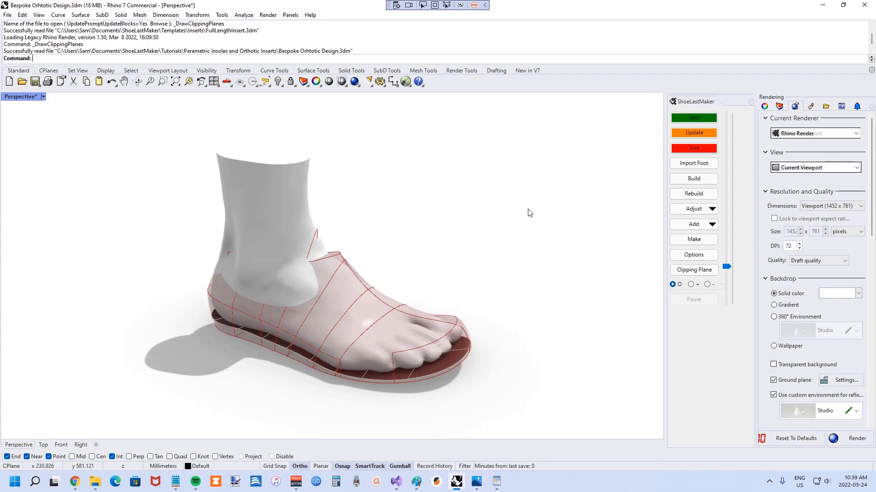
mouse_move(532, 216)
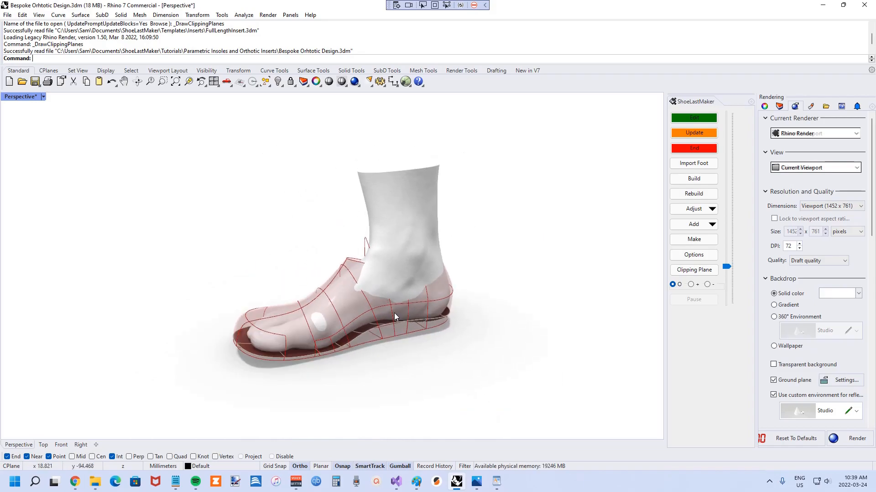
Step: Orbit the Bespoke Orthotic Design model to a low side view of foot and insert
drag(394, 318, 326, 266)
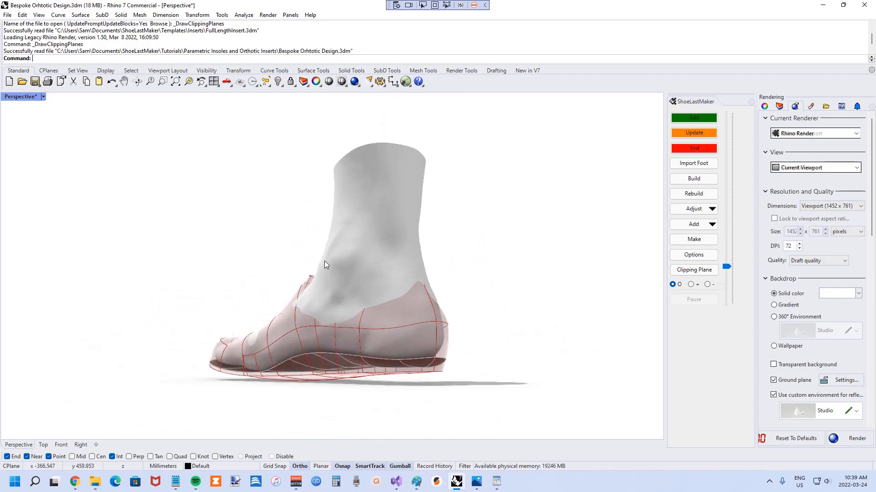
drag(327, 264, 374, 307)
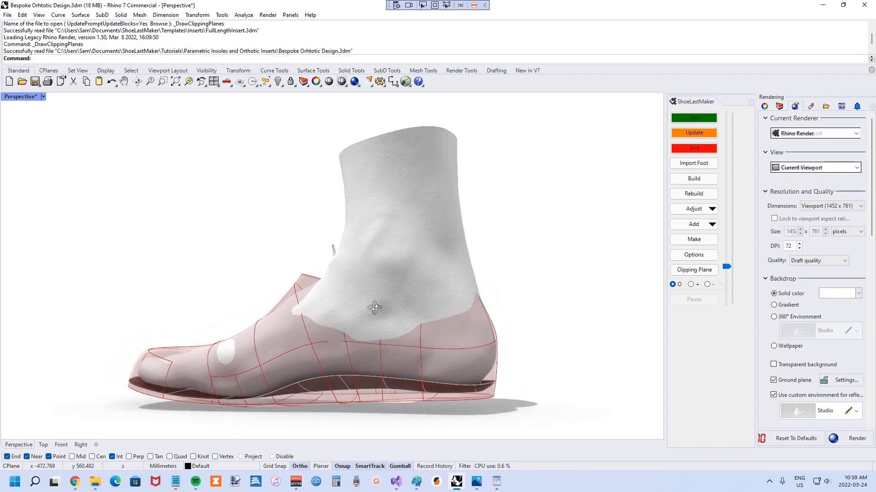